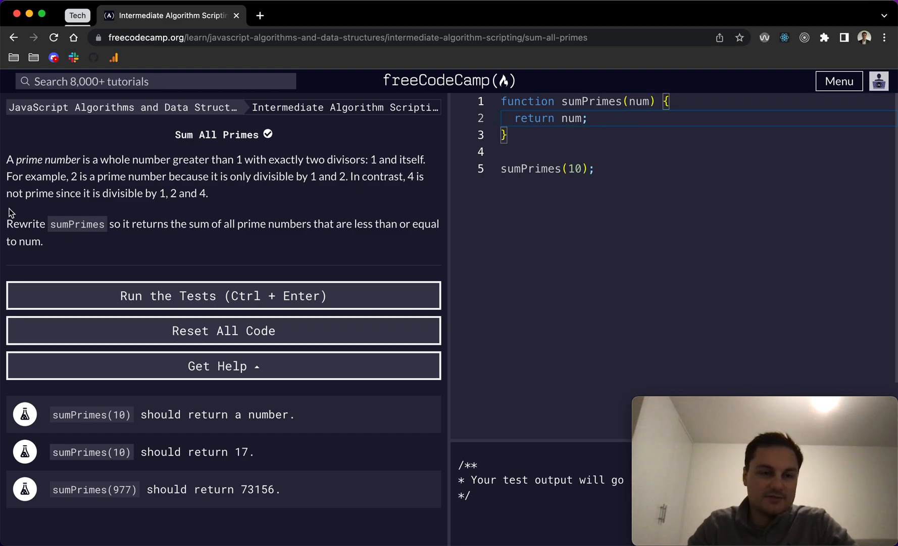
mouse_move(212, 164)
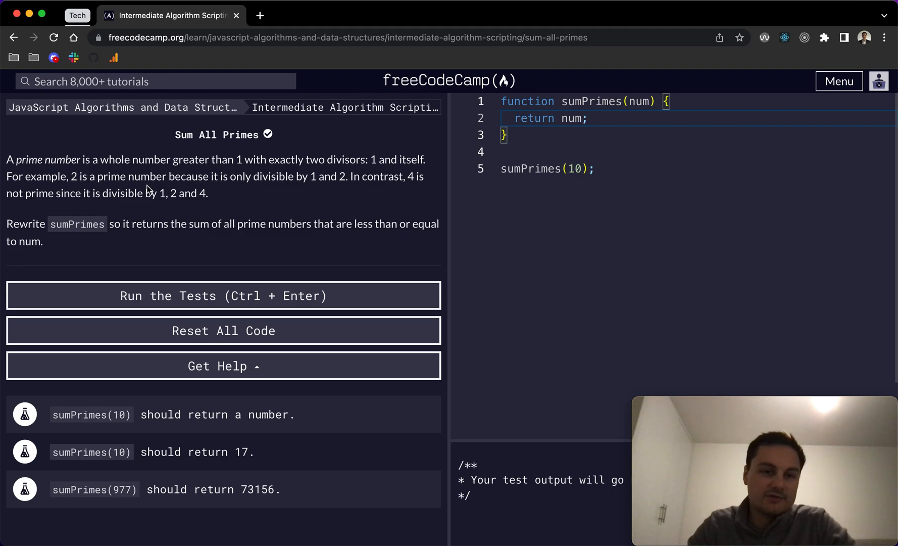
mouse_move(253, 199)
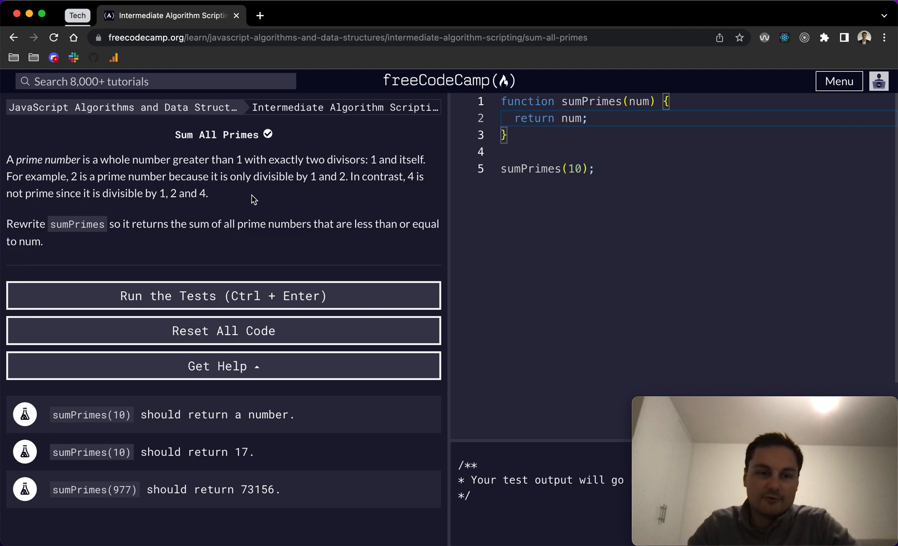
mouse_move(609, 125)
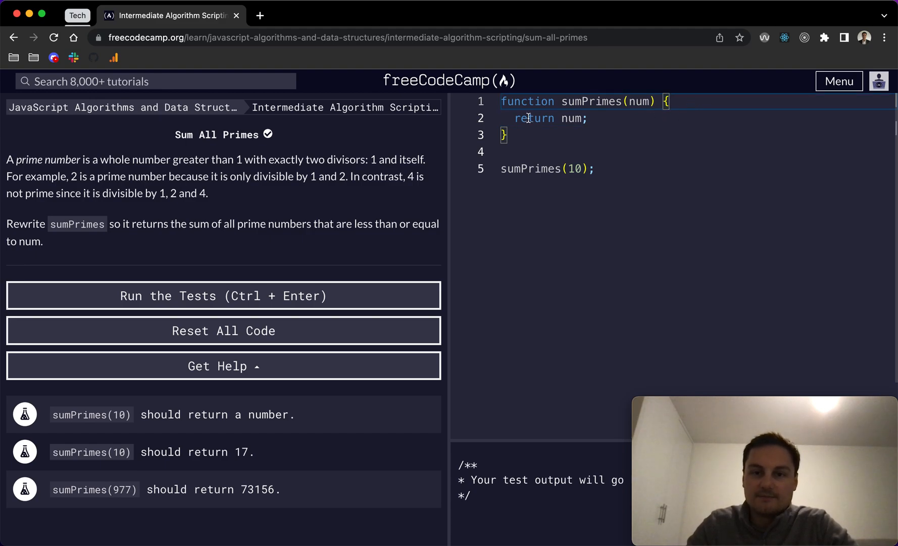
Step: Wrap the sumPrimes(10) call in console.log and remove the placeholder return num line
left_click(502, 169)
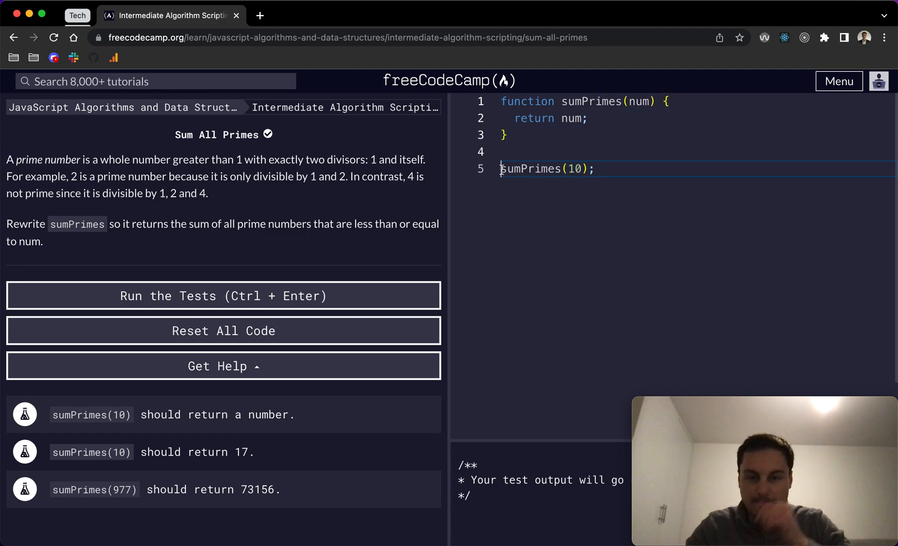
type("console.log(")
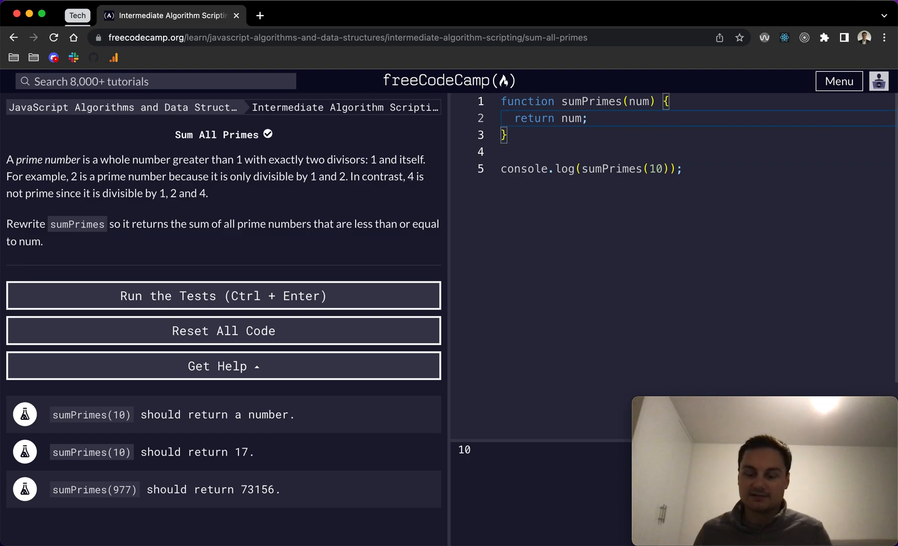
key("Backspace")
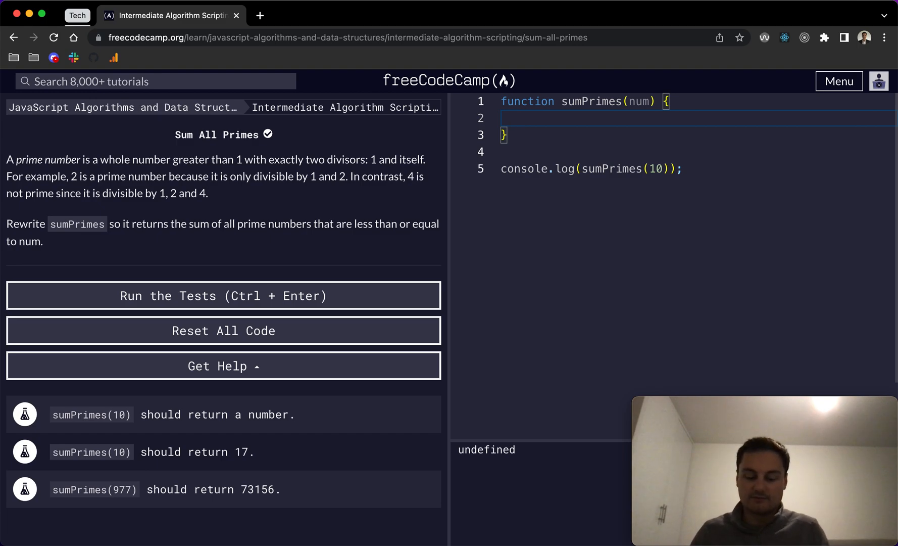
Step: Declare let count = 0 and let sum = 0, return sum, and leave a blank line above the return
type("let count = 0")
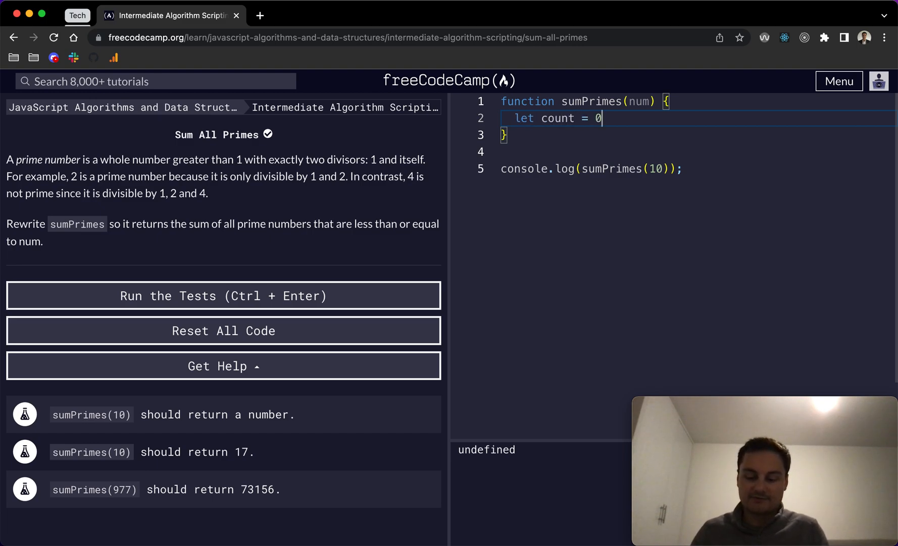
type(";")
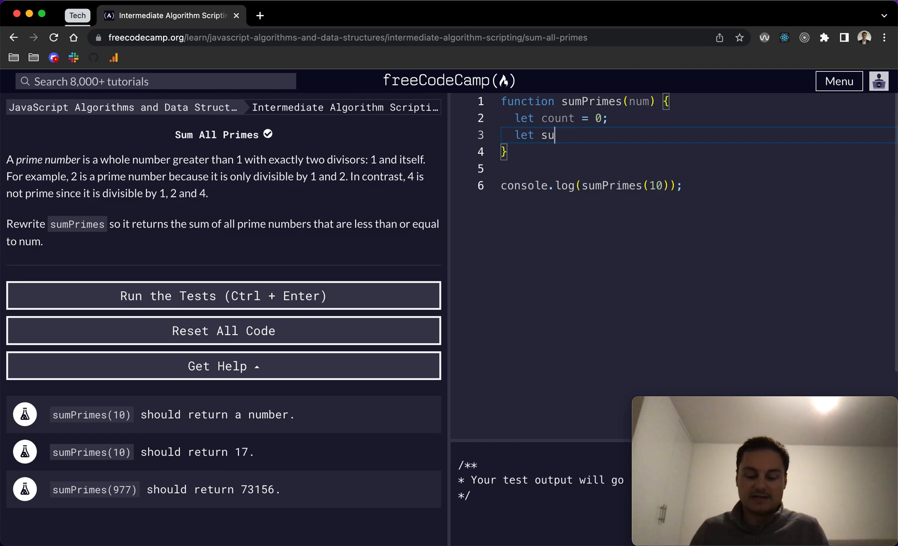
type("m = 0;")
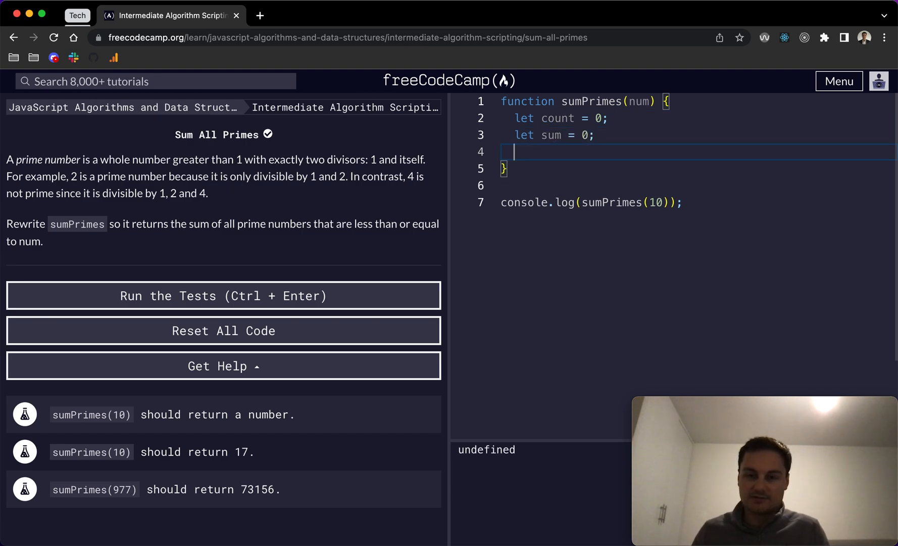
type("return s")
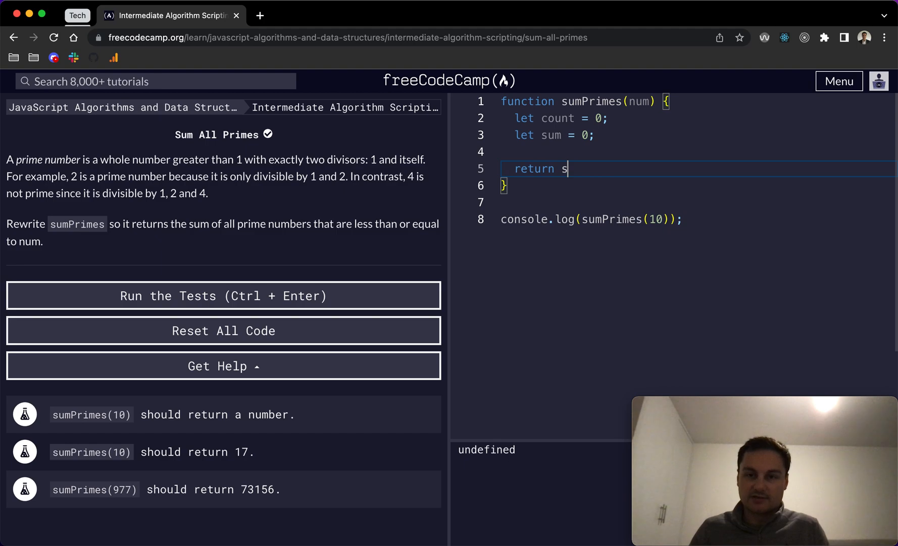
type("um;")
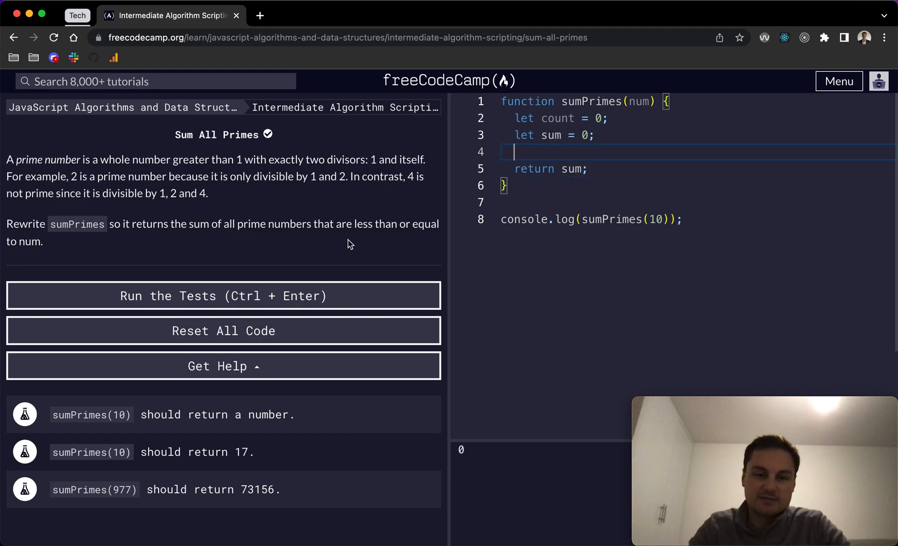
mouse_move(590, 153)
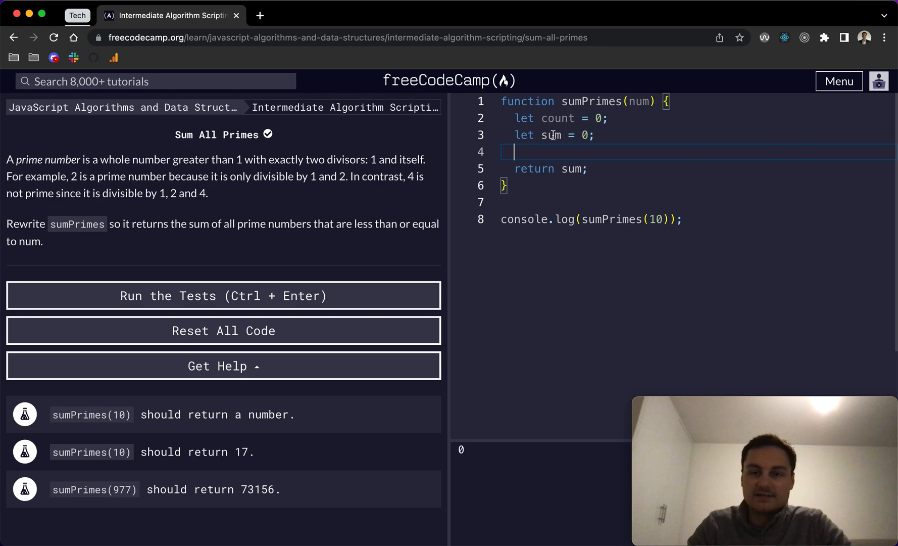
key("Return")
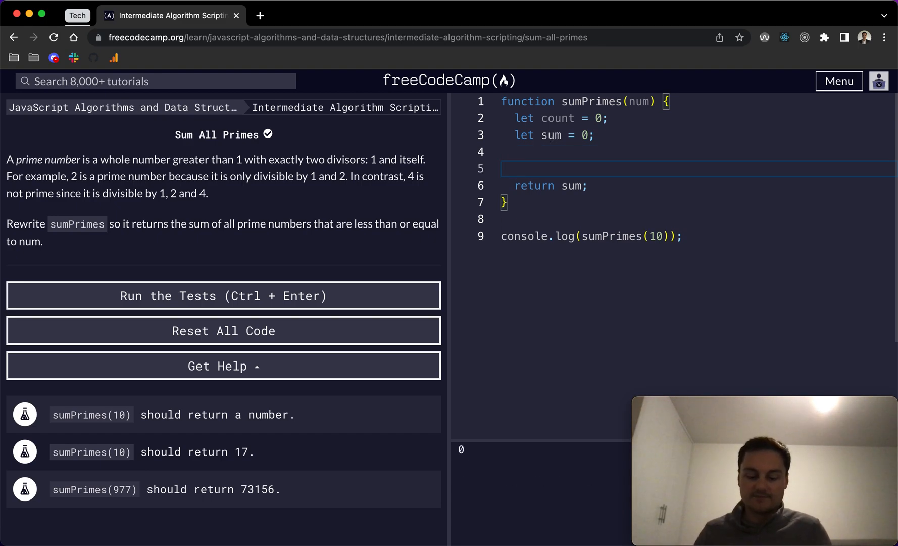
Step: Write while (num > count){ sum += count; count++ } above the return statement
type("while (n")
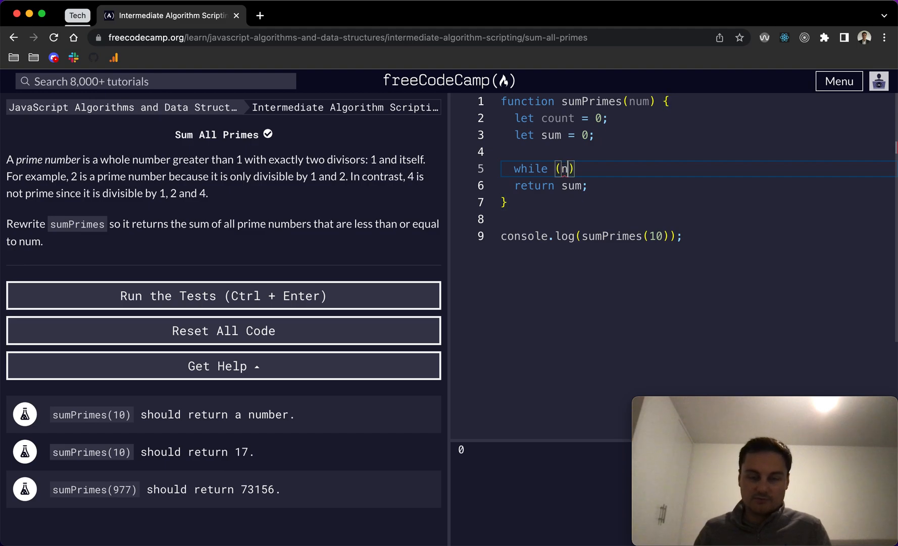
type("um")
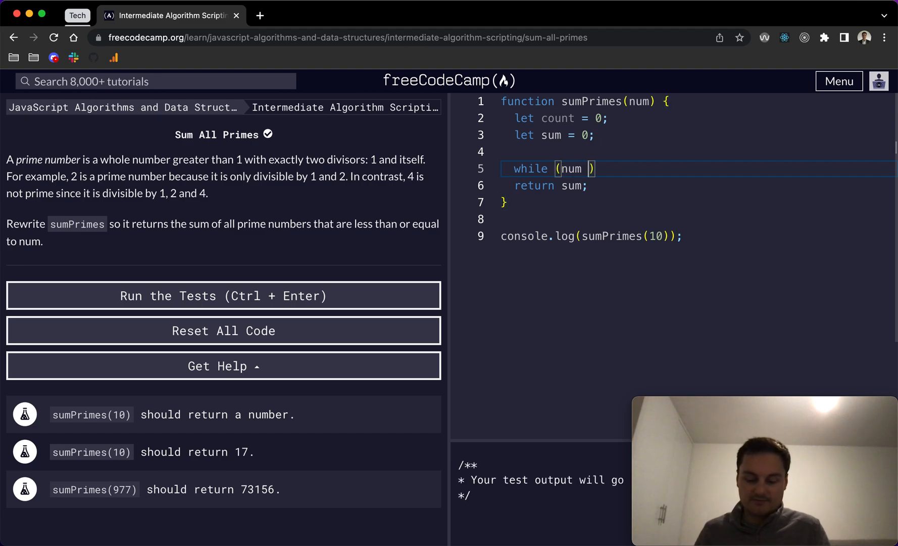
type(">")
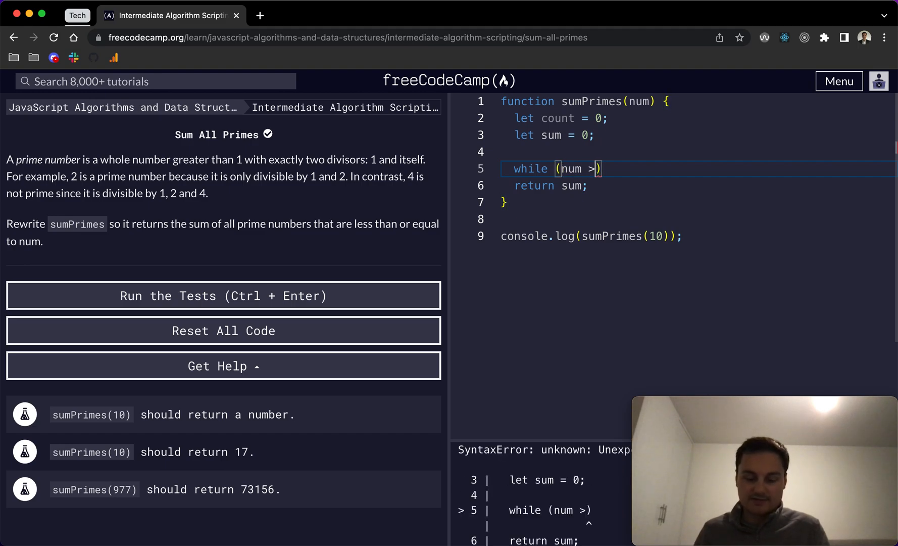
type("count){")
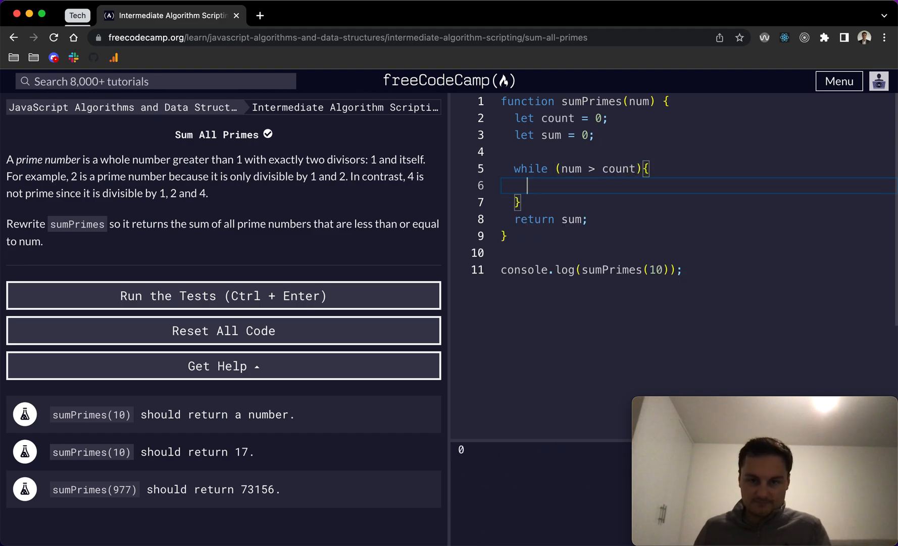
type("sum += count;")
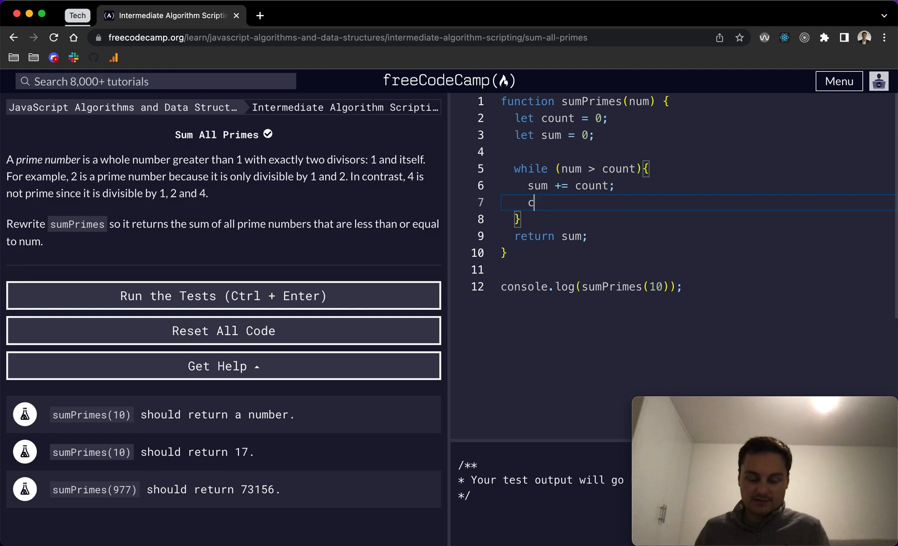
type("ount")
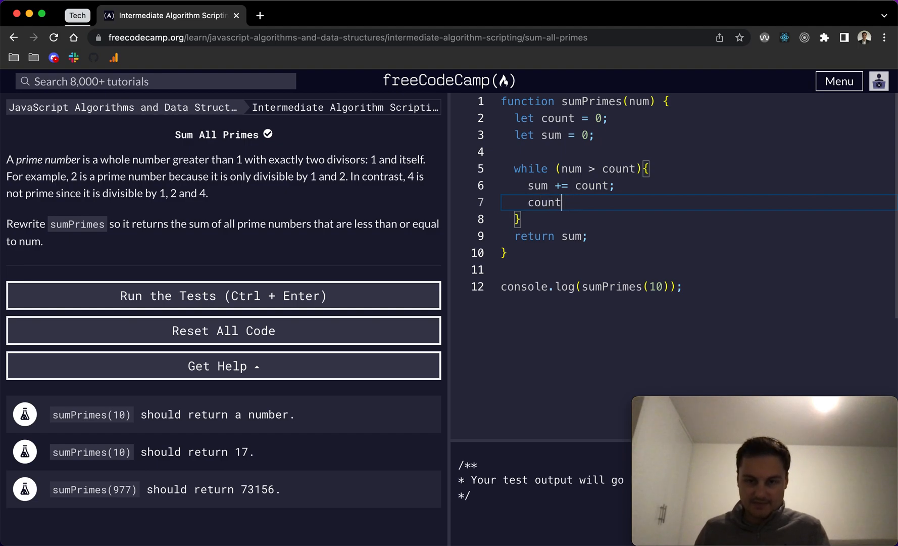
type("++")
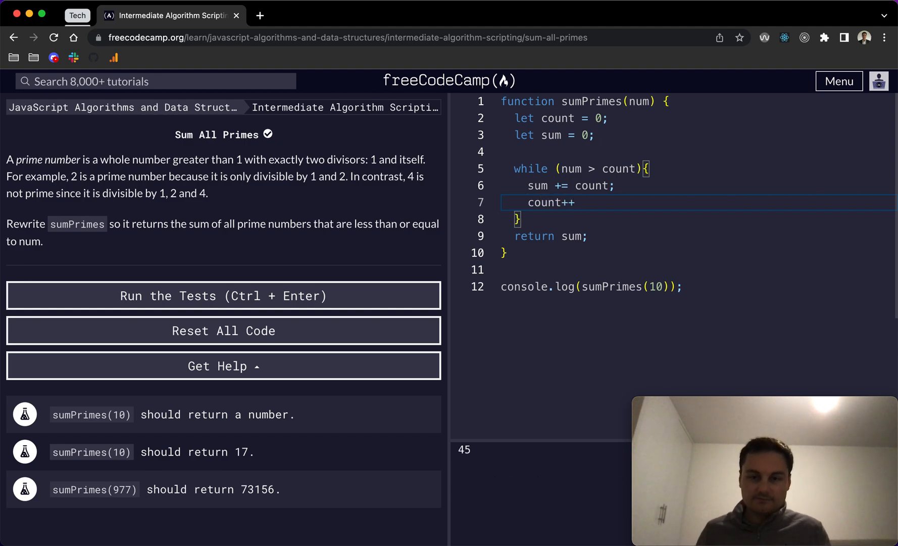
key("Backspace")
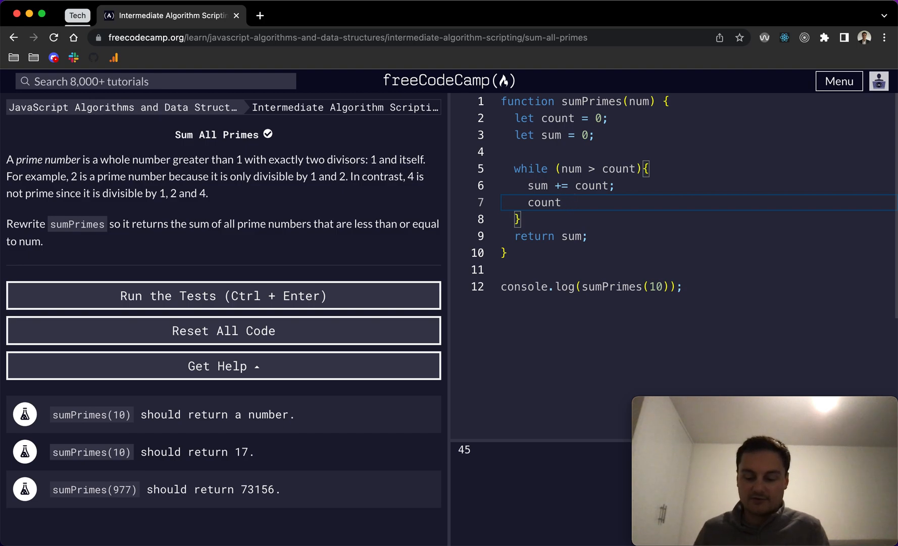
type("+=")
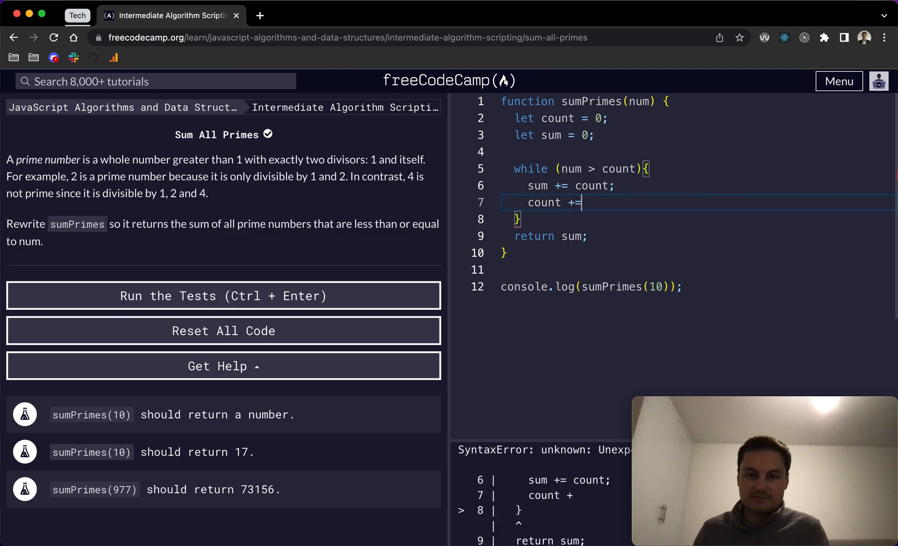
key("Backspace")
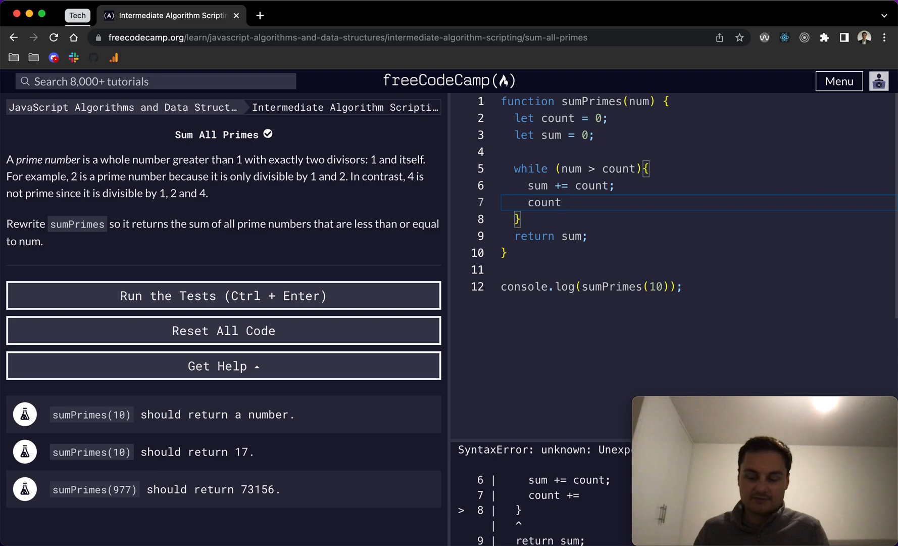
type("= count +")
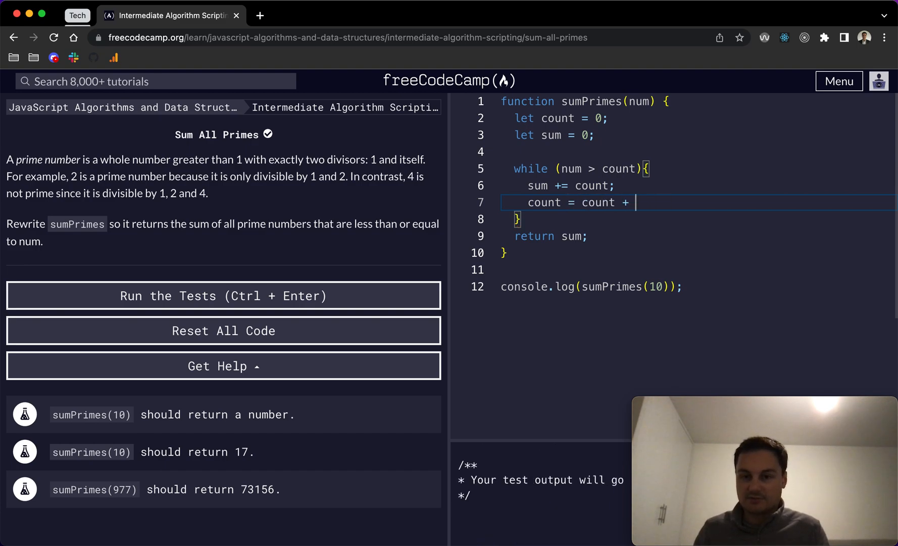
key("backspace")
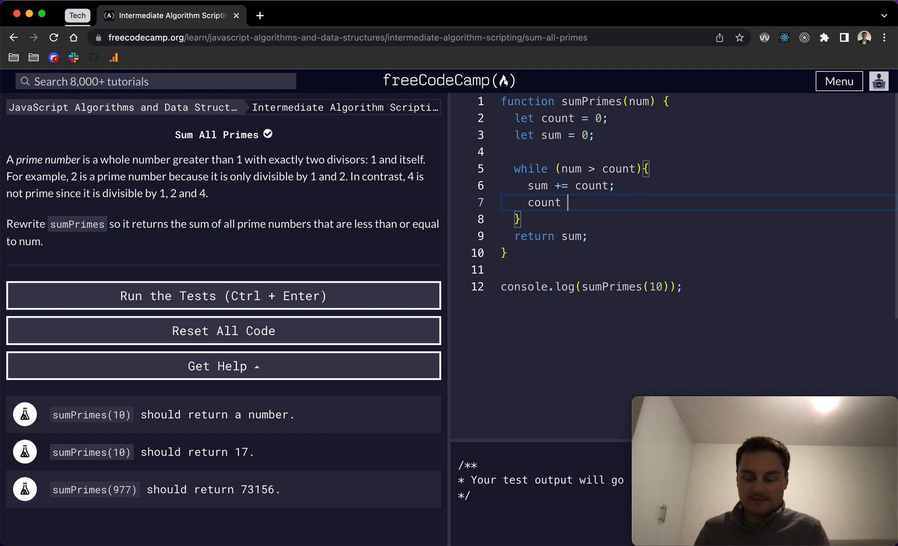
type("= count + 1")
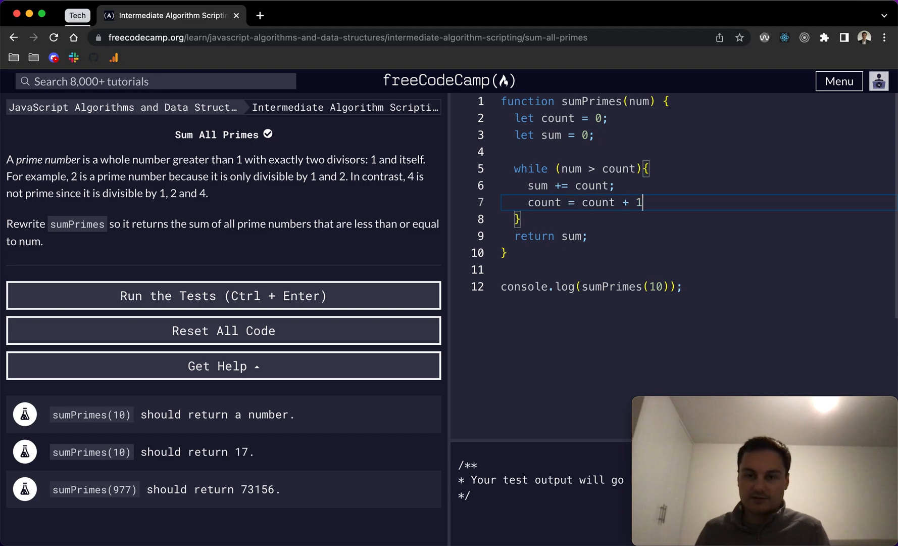
key("Backspace")
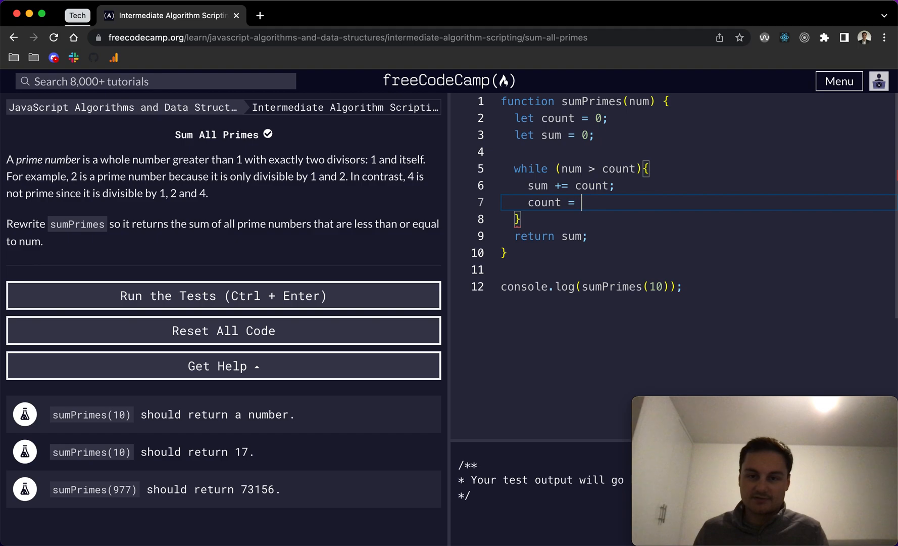
type("--")
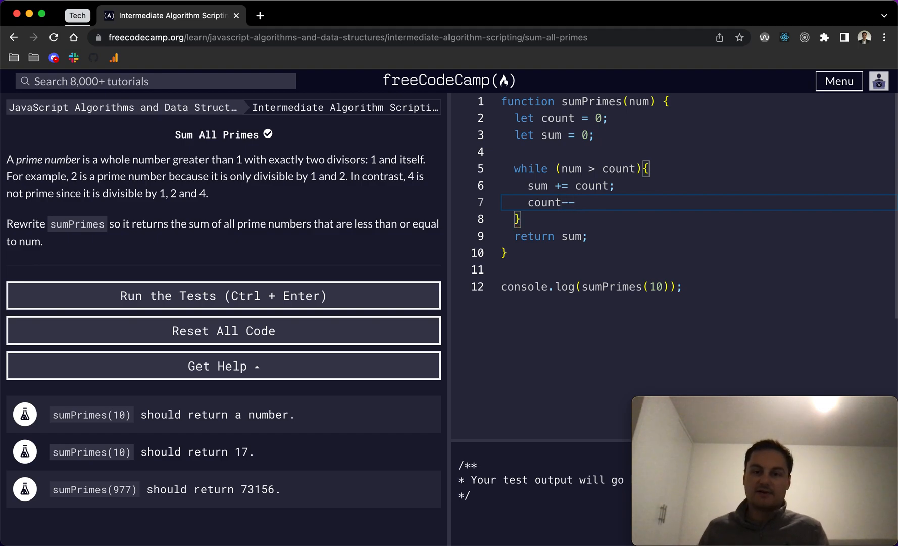
key("Backspace")
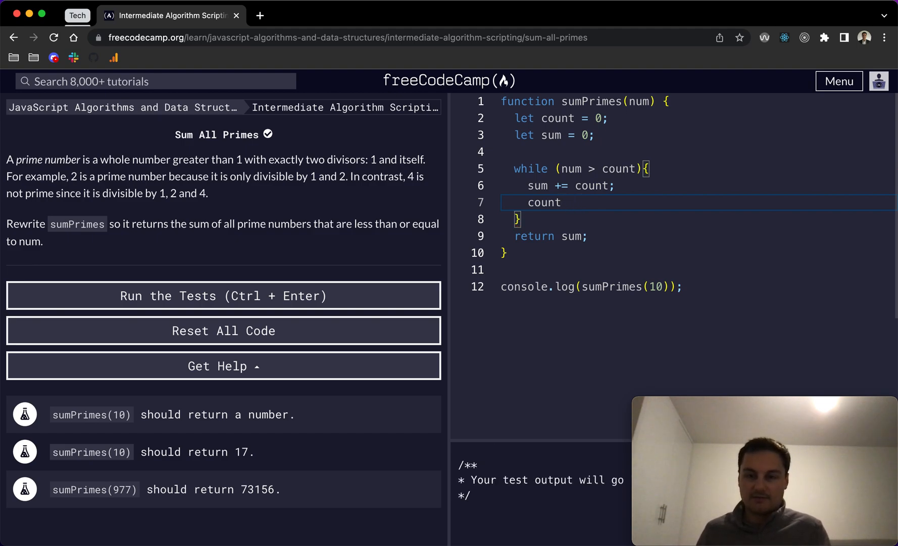
type("++")
type("if (count ")
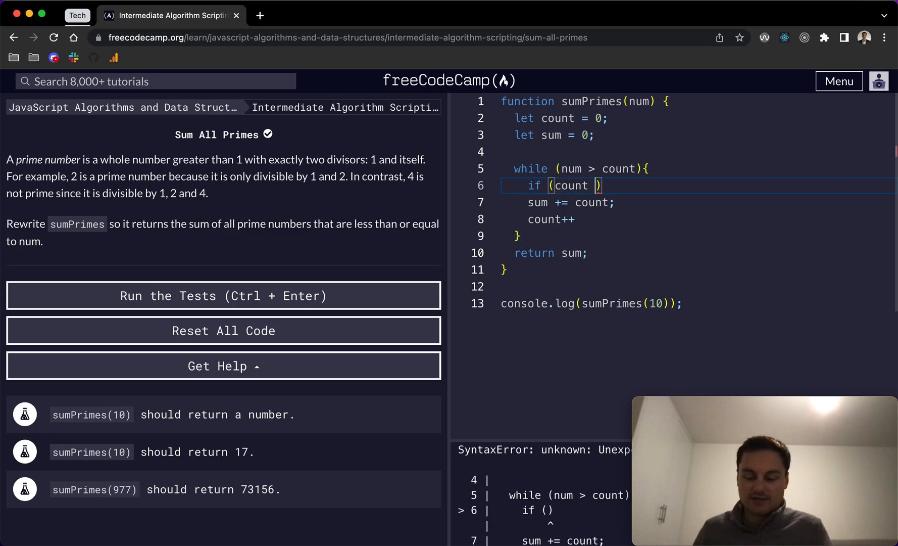
Step: Finish the if (count === 0){ block, then replace its condition with isPrime(count)
type("=== 0){")
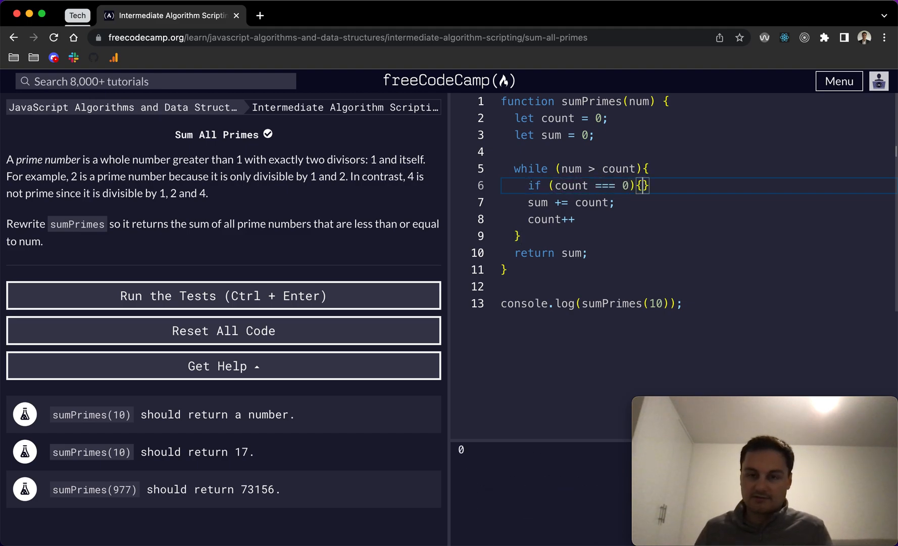
key("Enter")
type("}")
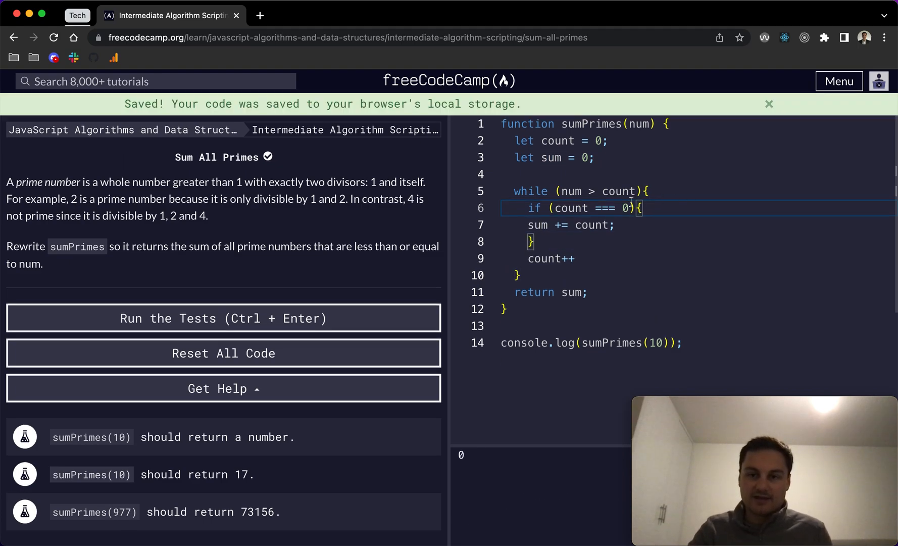
left_click(768, 104)
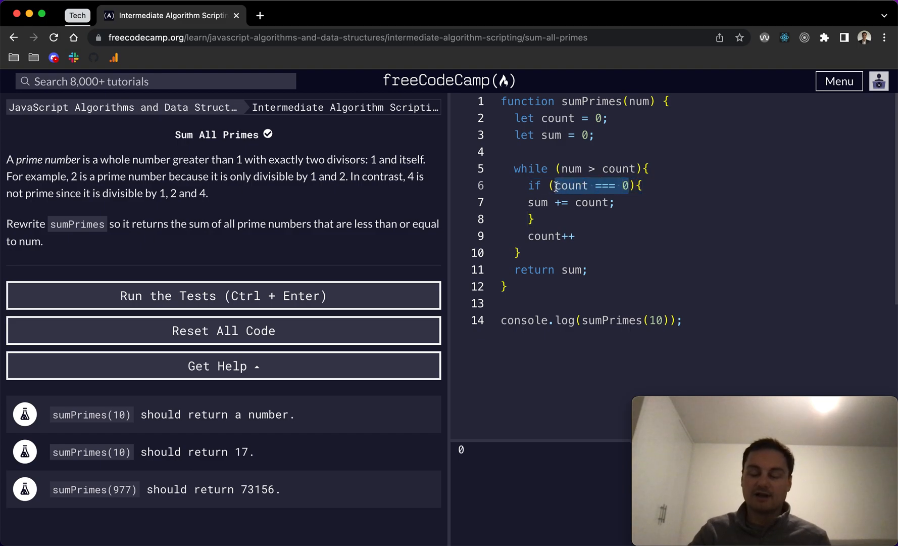
left_click(570, 185)
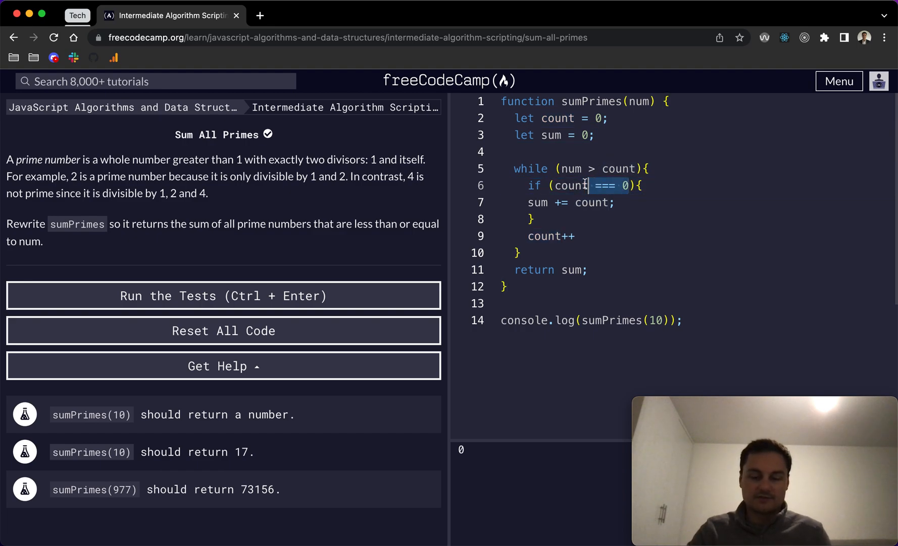
type("if (i){")
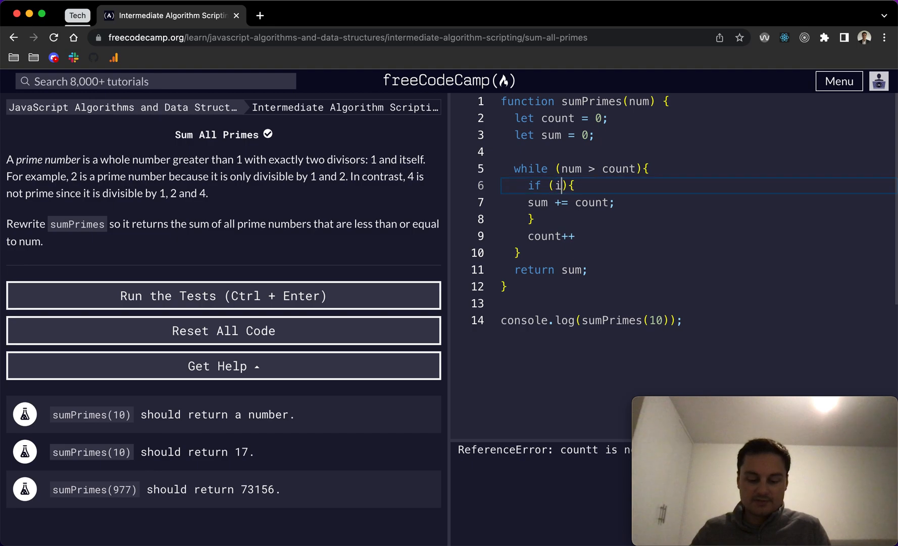
type("sPrime(count")
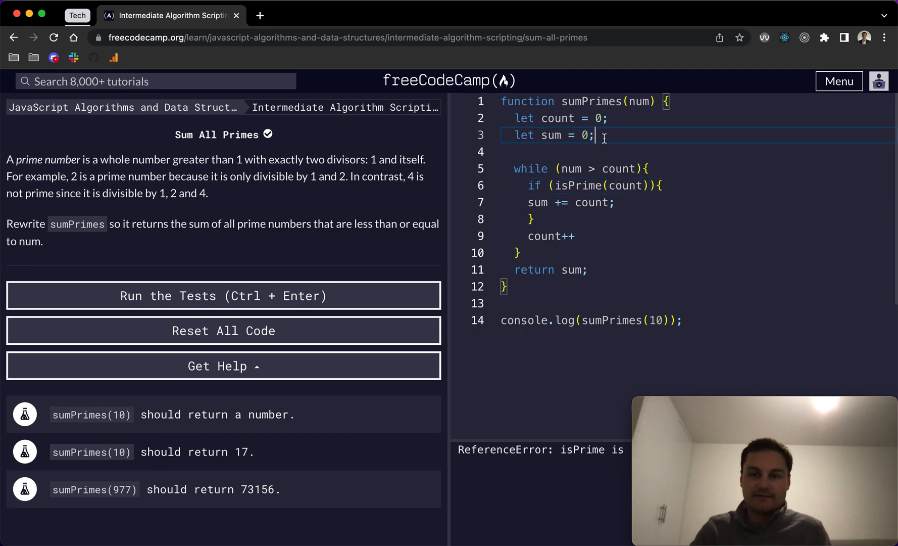
Step: Write const isPrime = count => { } above the while loop, renaming its num parameter to count
key("Enter")
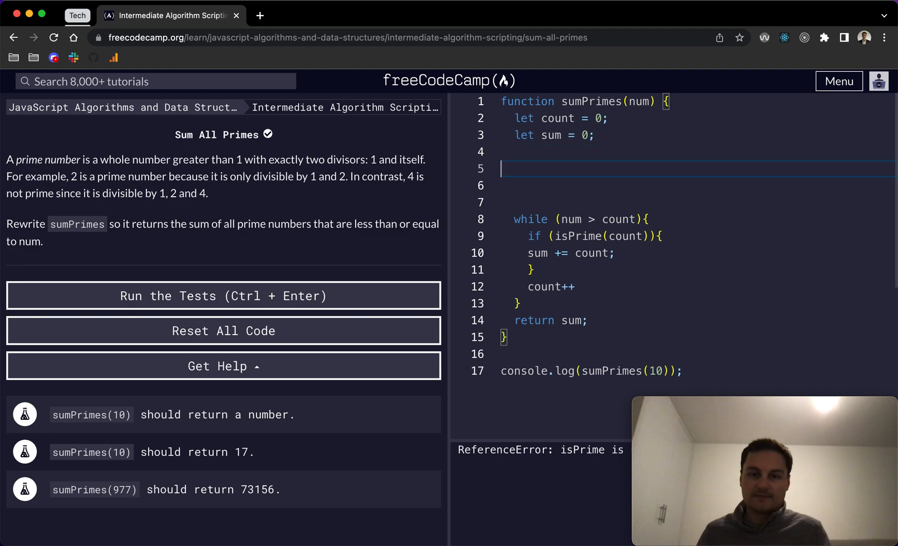
type("const isP")
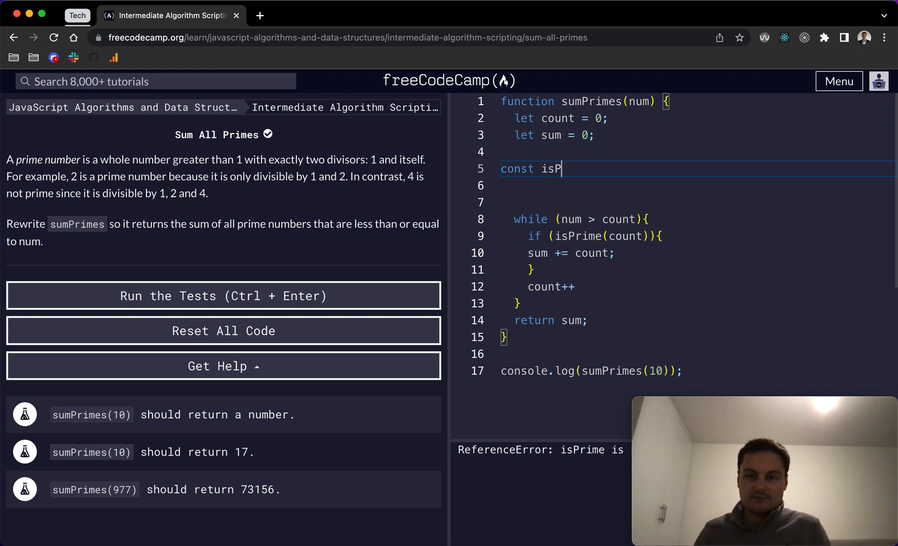
type("rime =")
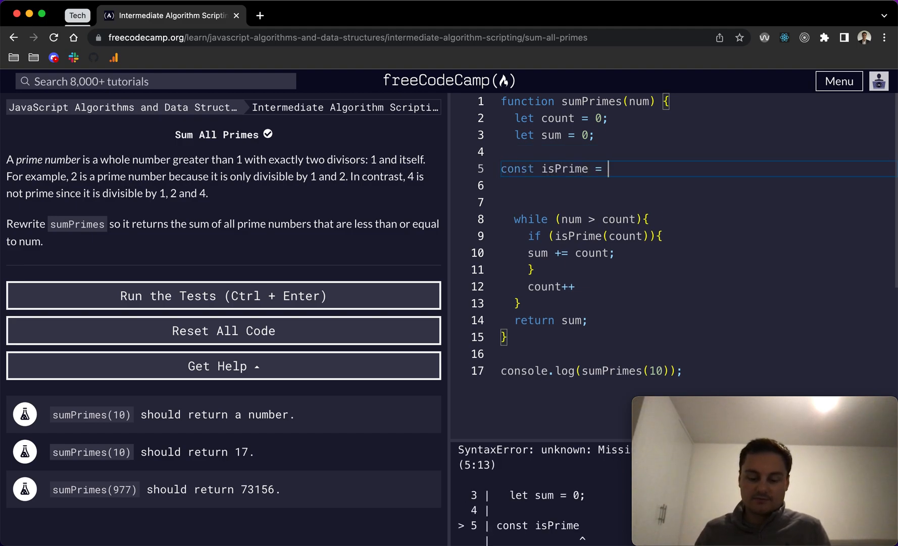
type("num =")
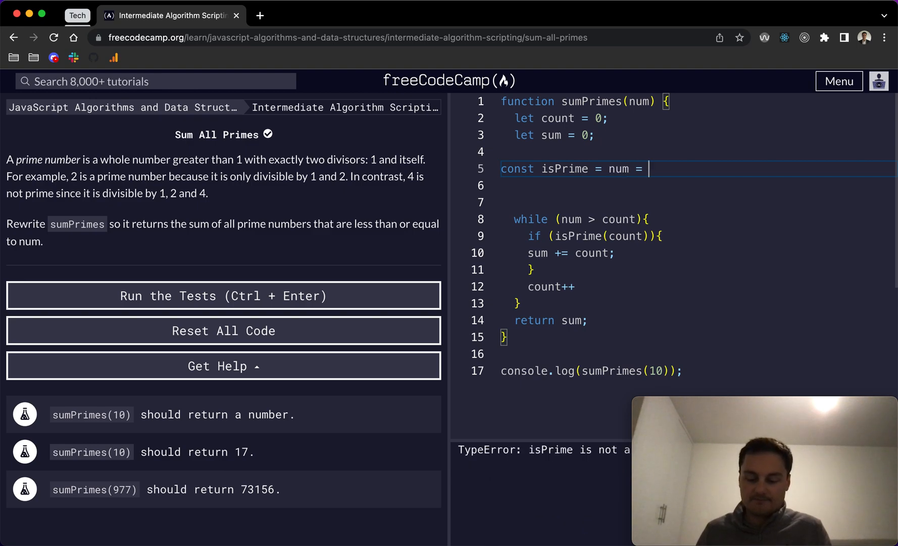
type("=> {")
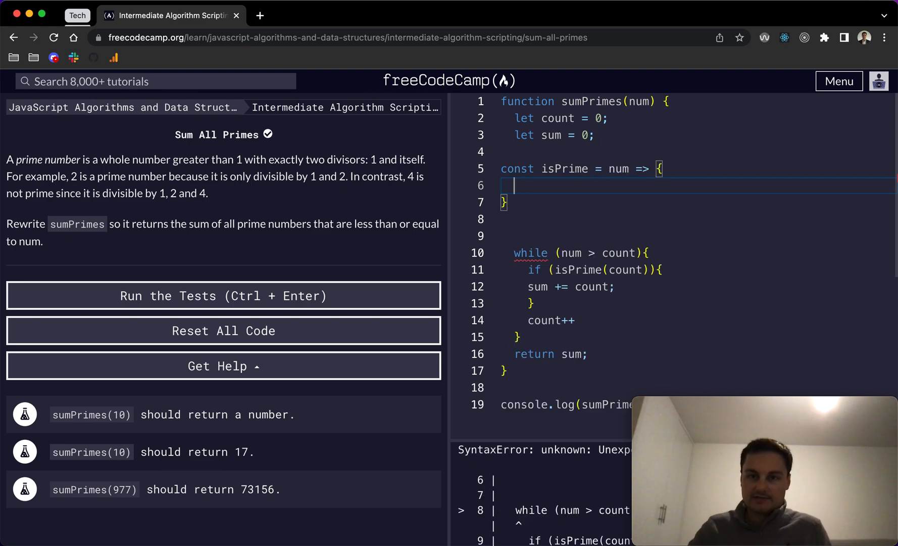
double_click(619, 169)
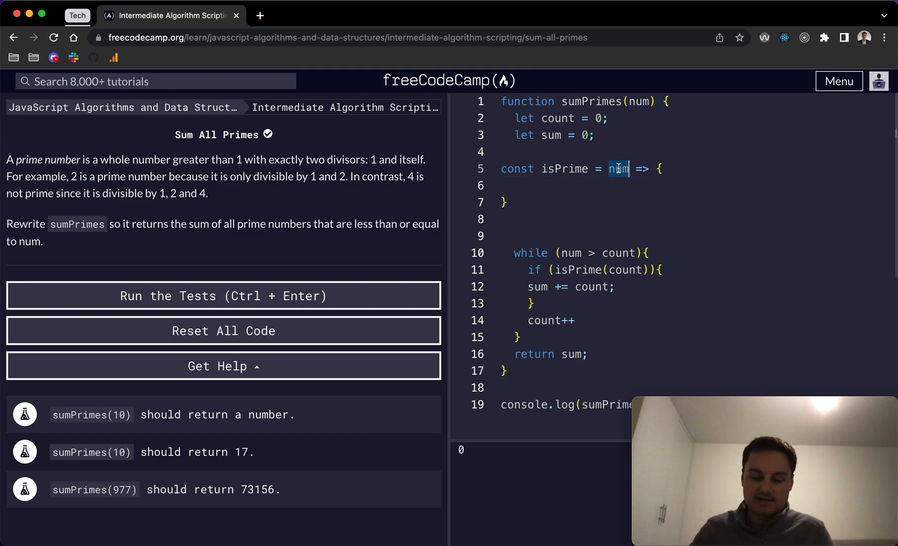
type("count")
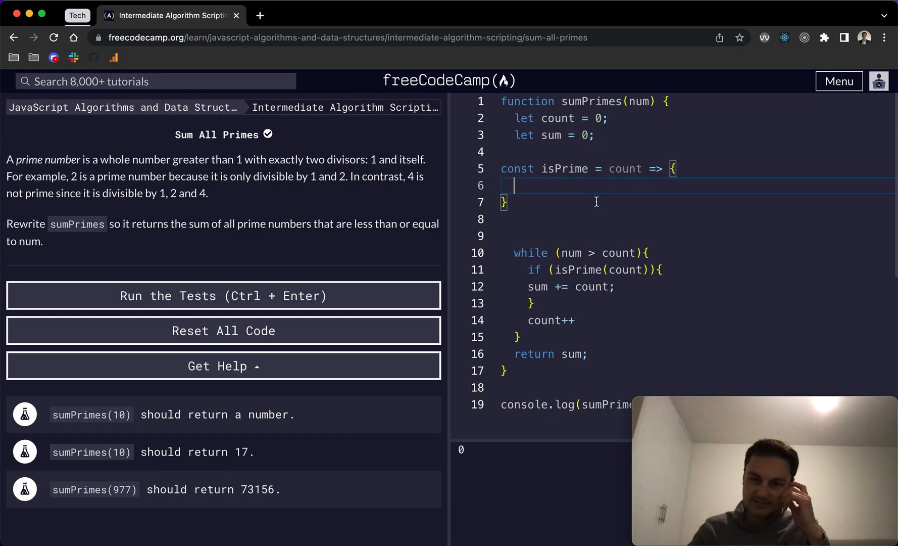
mouse_move(578, 239)
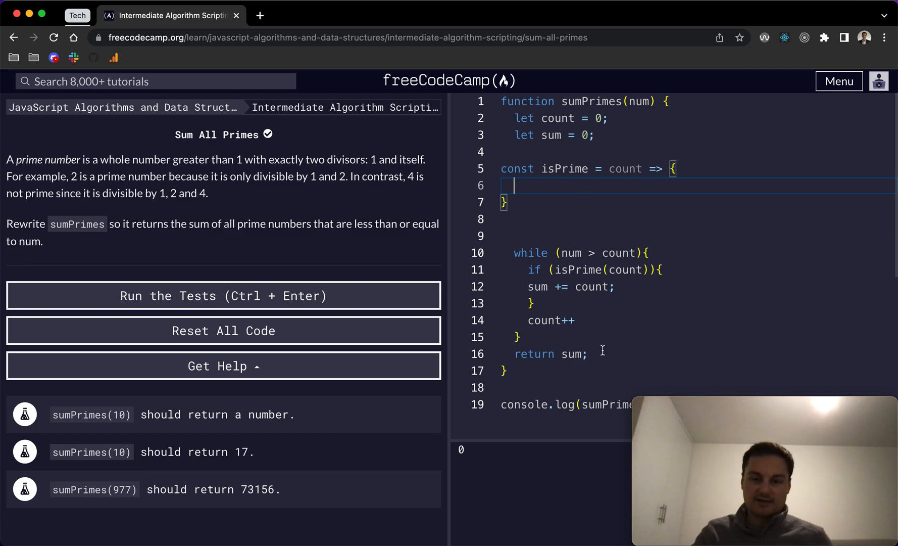
scroll("down", 3)
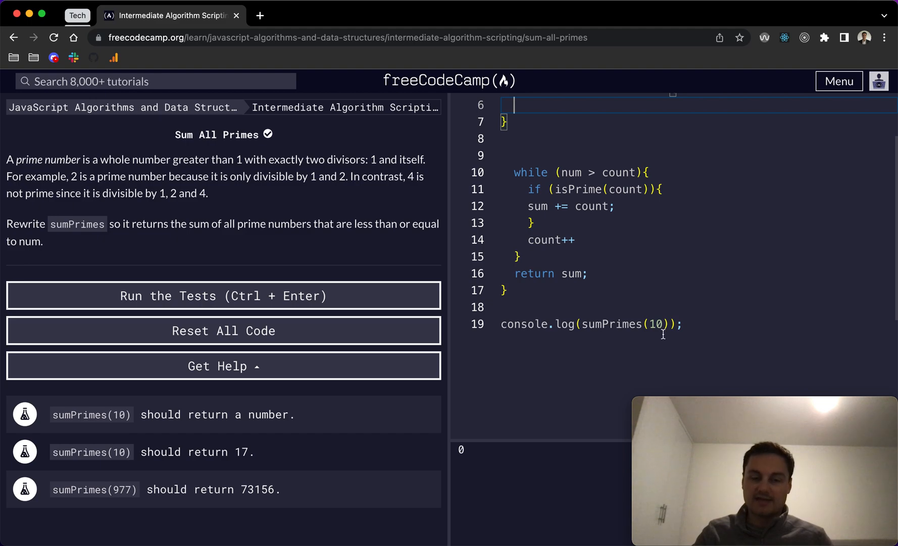
scroll("up", 3)
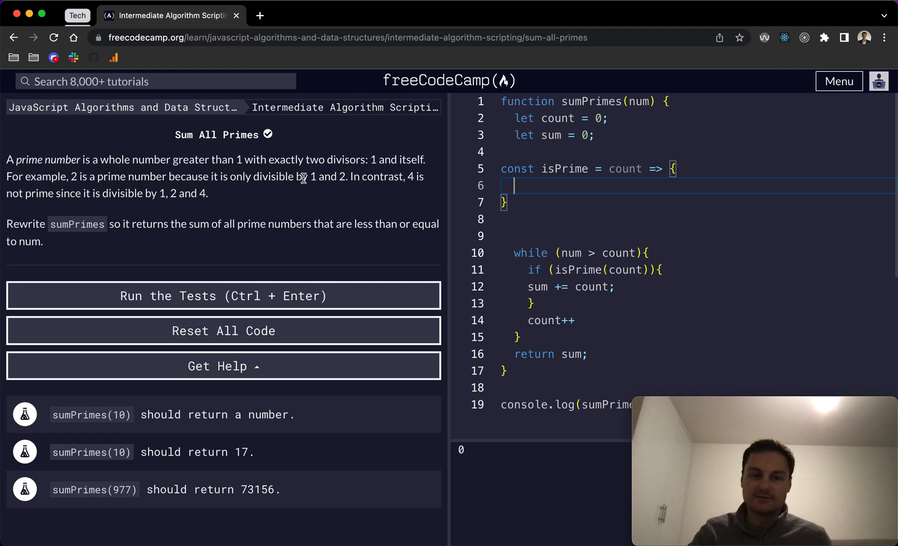
mouse_move(382, 184)
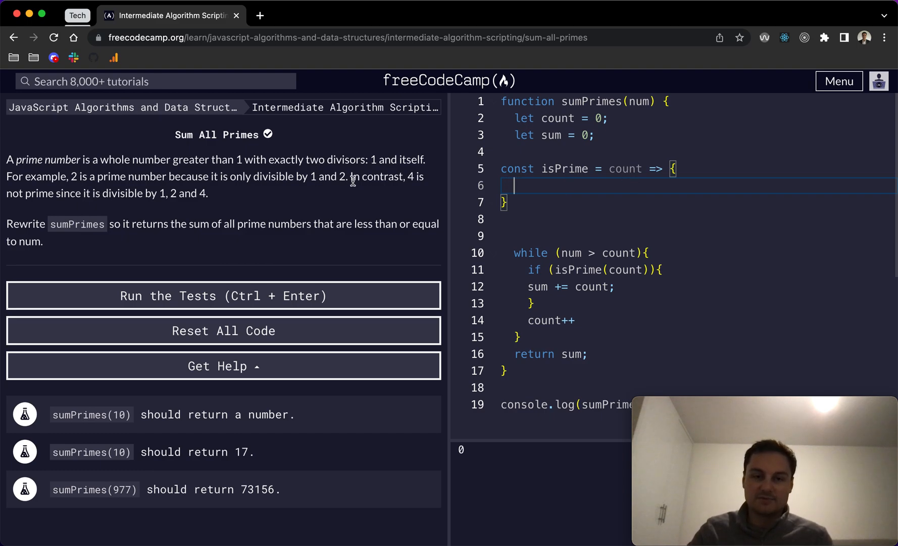
mouse_move(541, 187)
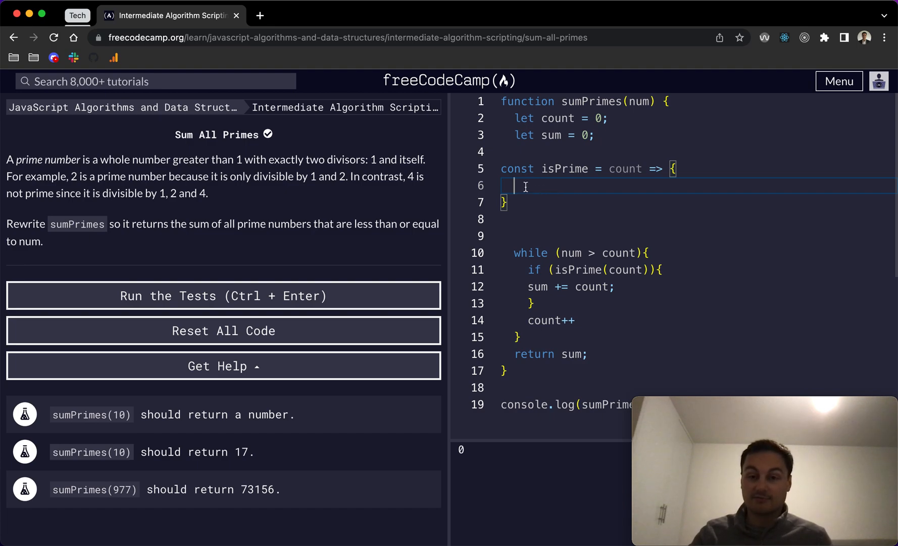
mouse_move(502, 219)
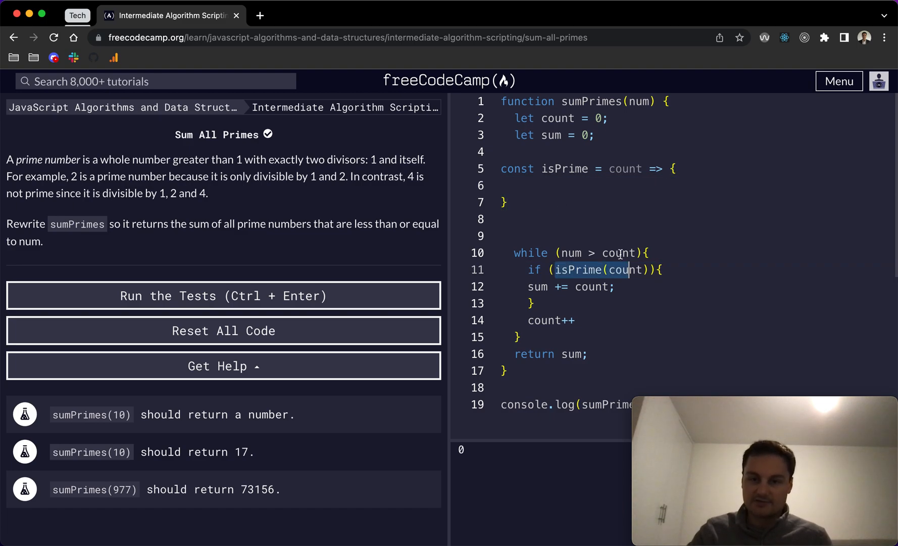
Step: Write for (let i = 2; i < count; i++){ } inside the isPrime body
left_click(540, 184)
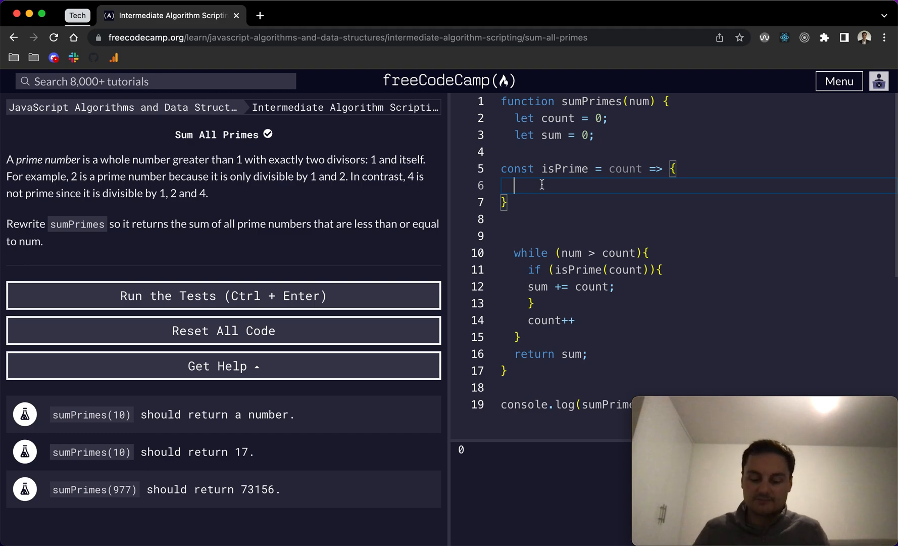
type("for (let i =")
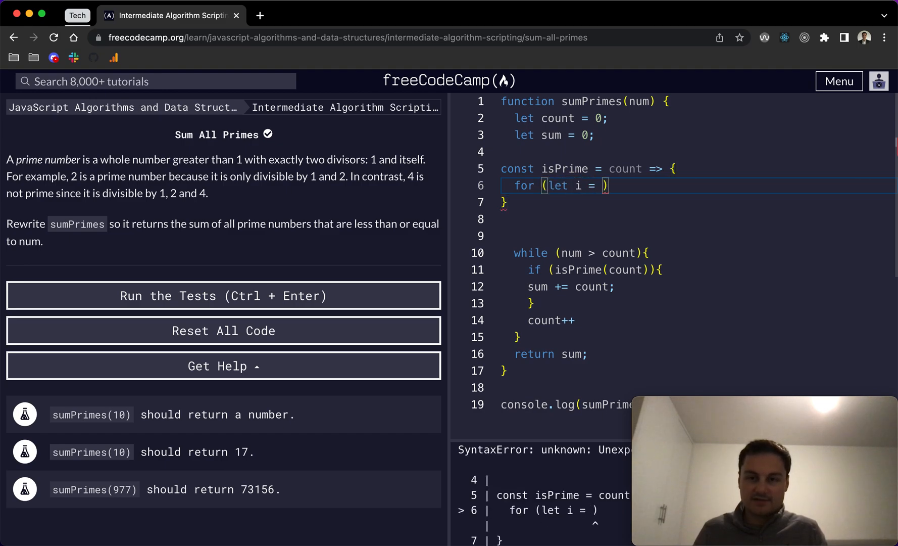
type("2;")
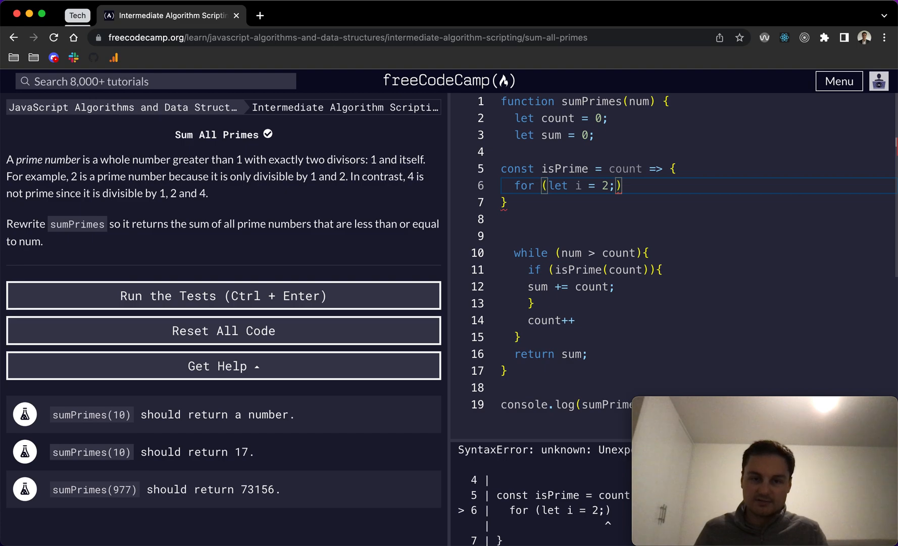
mouse_move(258, 171)
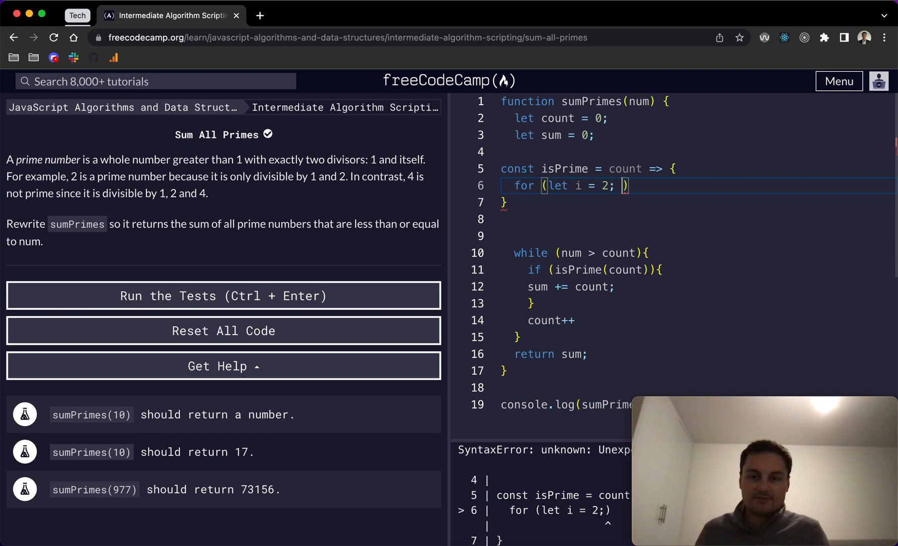
type("i")
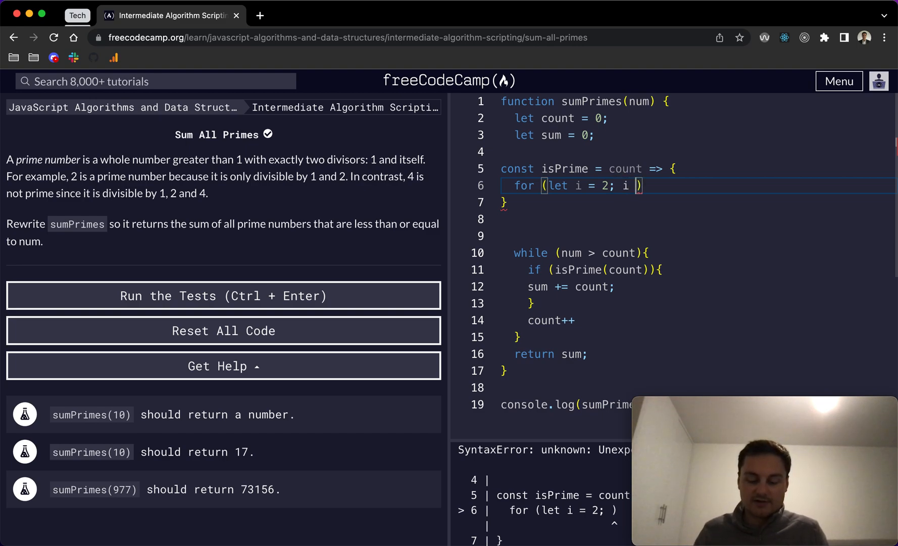
type("< c")
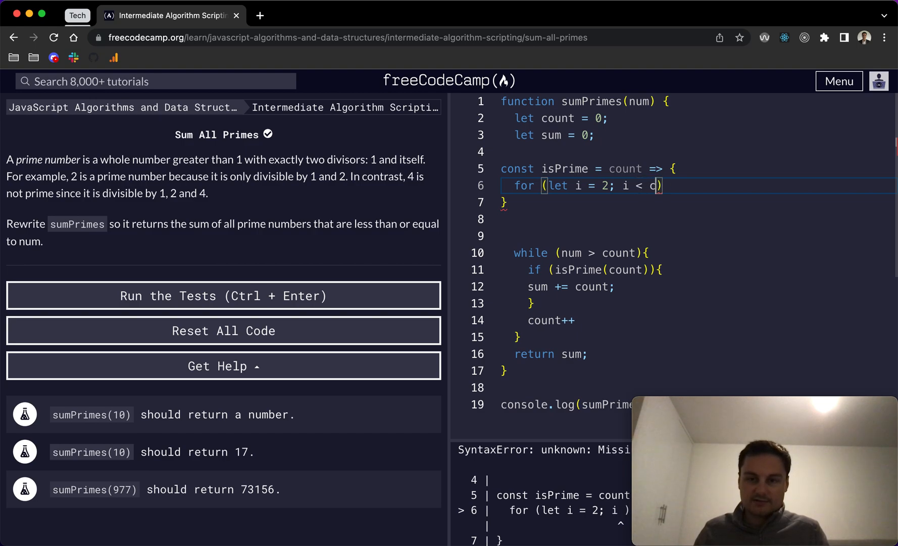
type("ount; i++")
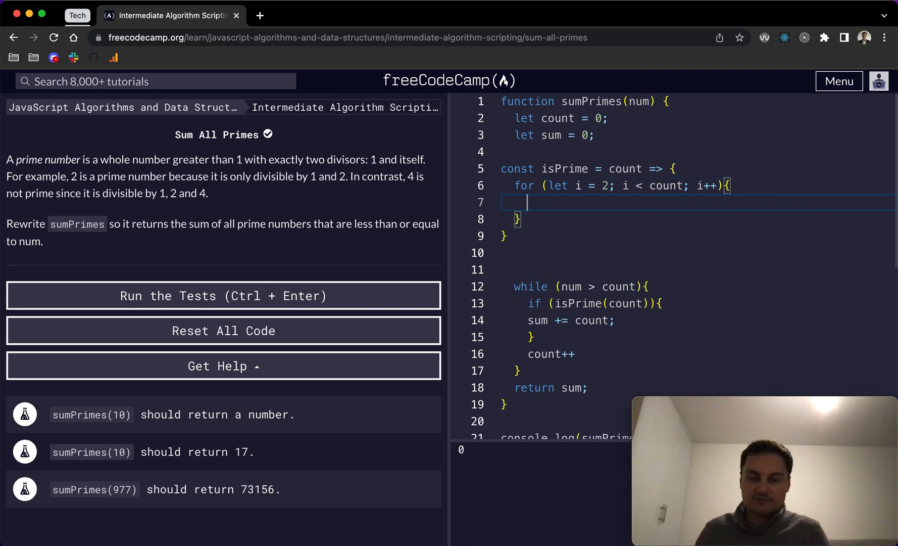
Step: Return false when count % i === 0 inside the loop, and return true after it
type("if ()")
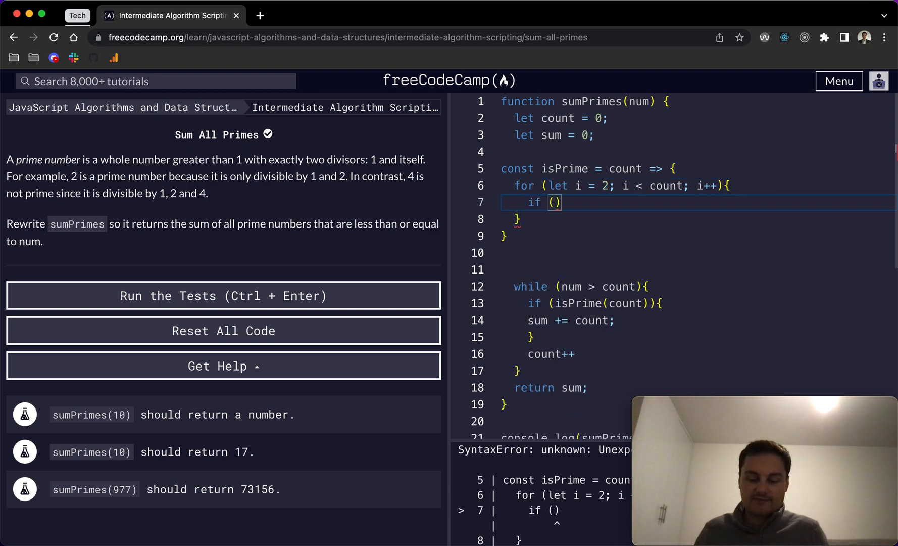
type("count")
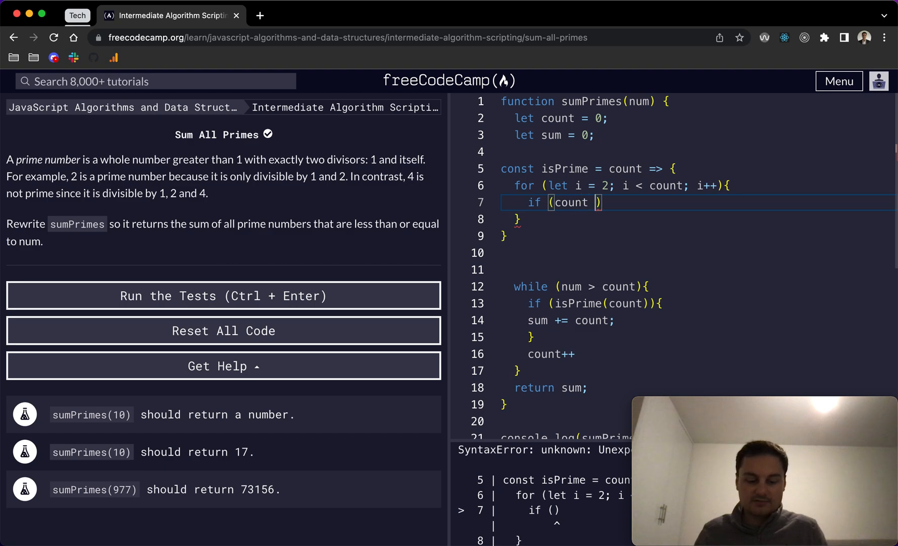
type("% i")
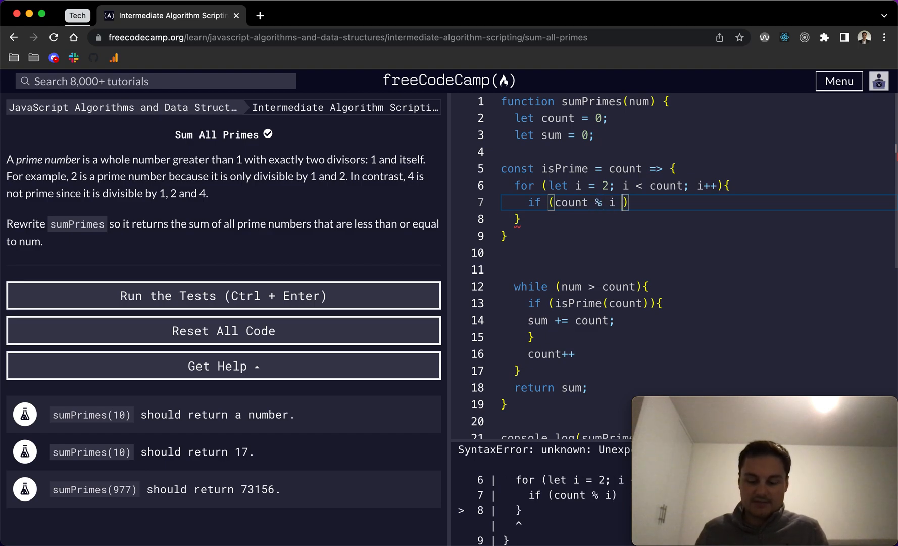
type("===")
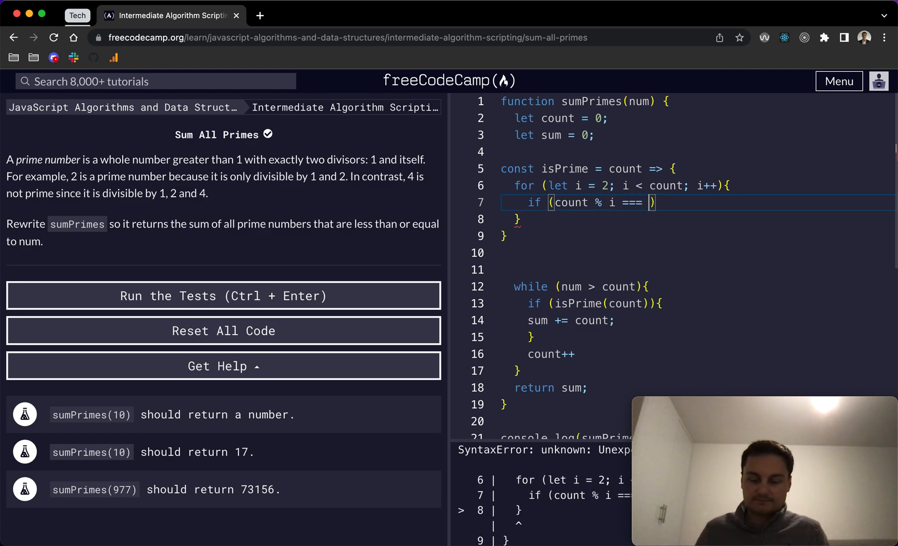
type("0){")
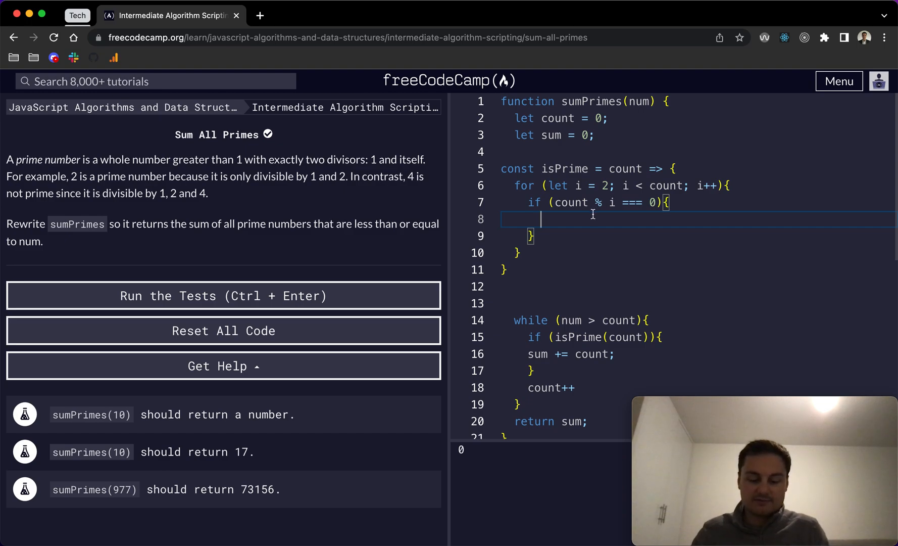
type("return false;")
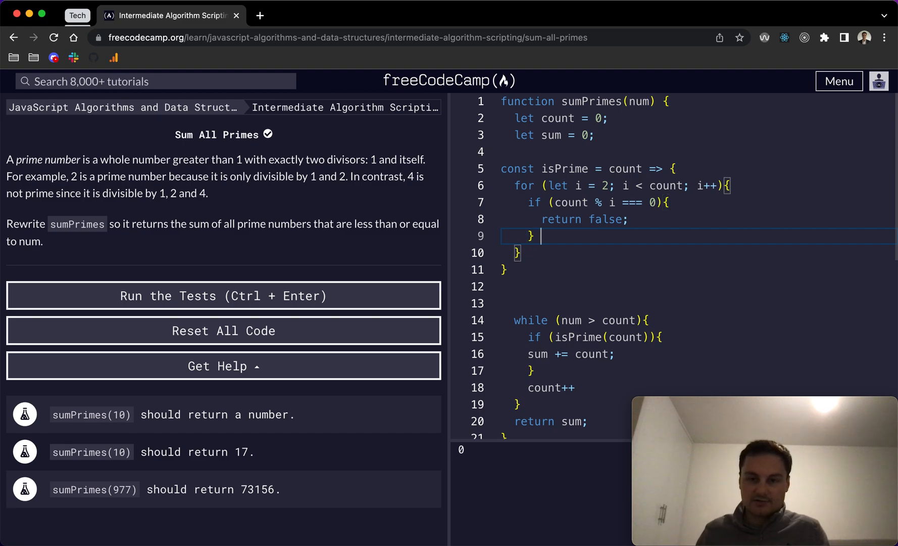
type("return")
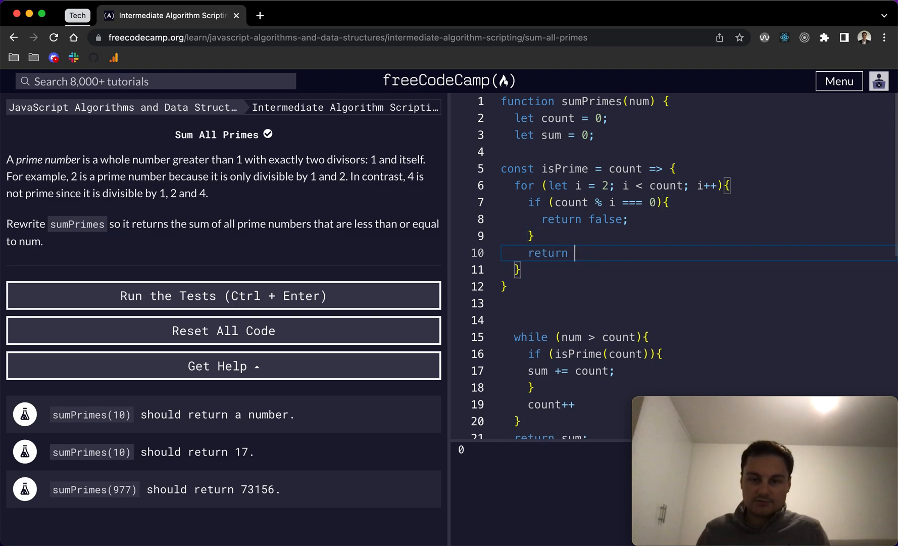
type("true")
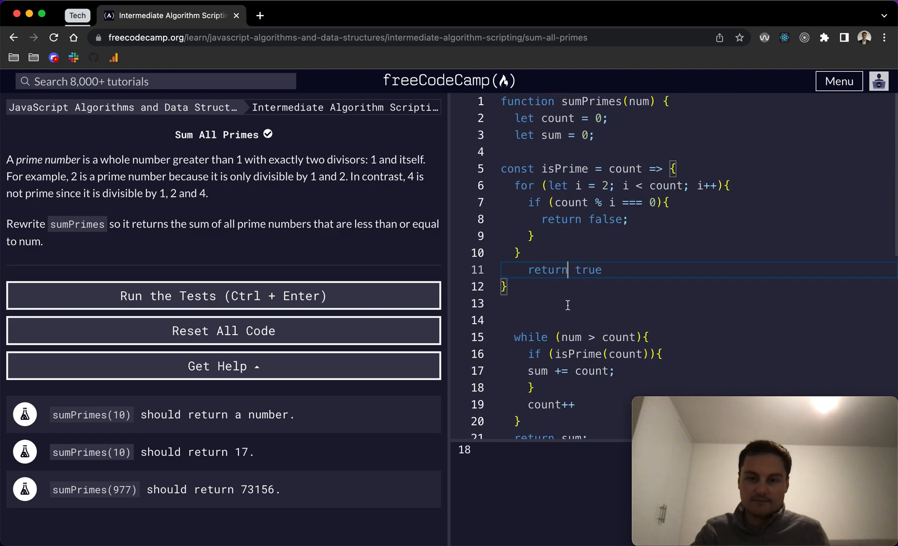
mouse_move(208, 445)
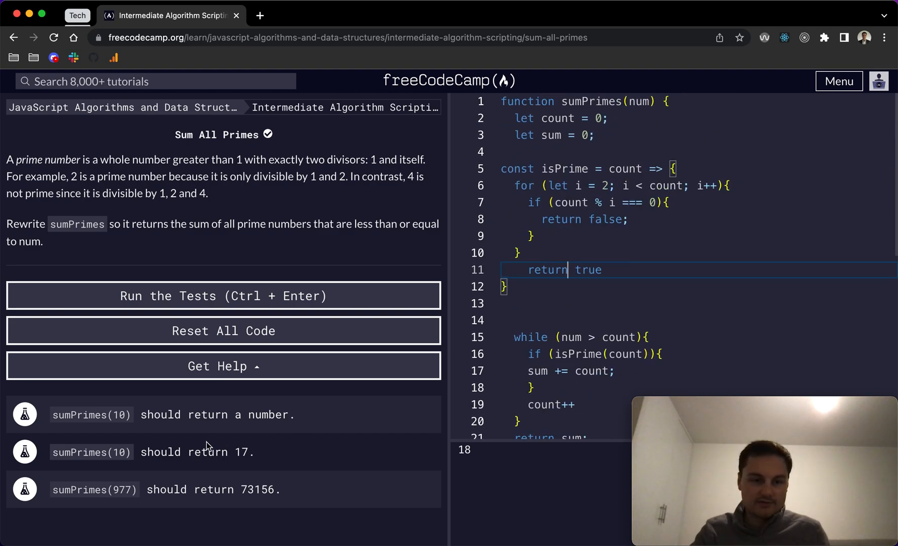
mouse_move(579, 207)
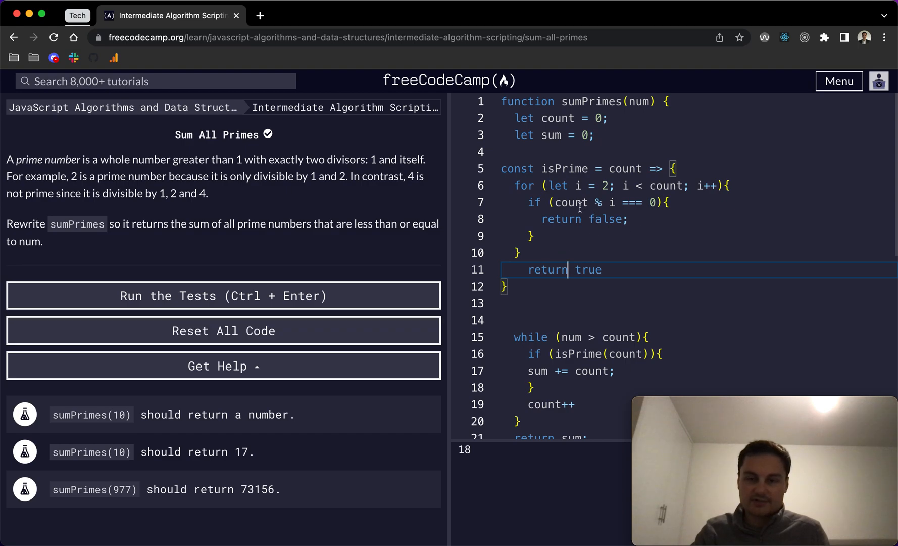
mouse_move(631, 190)
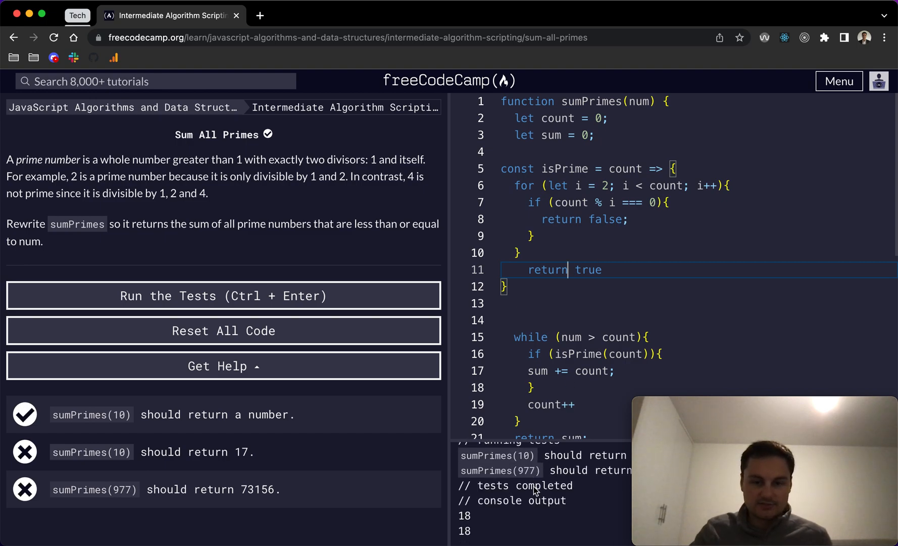
mouse_move(576, 375)
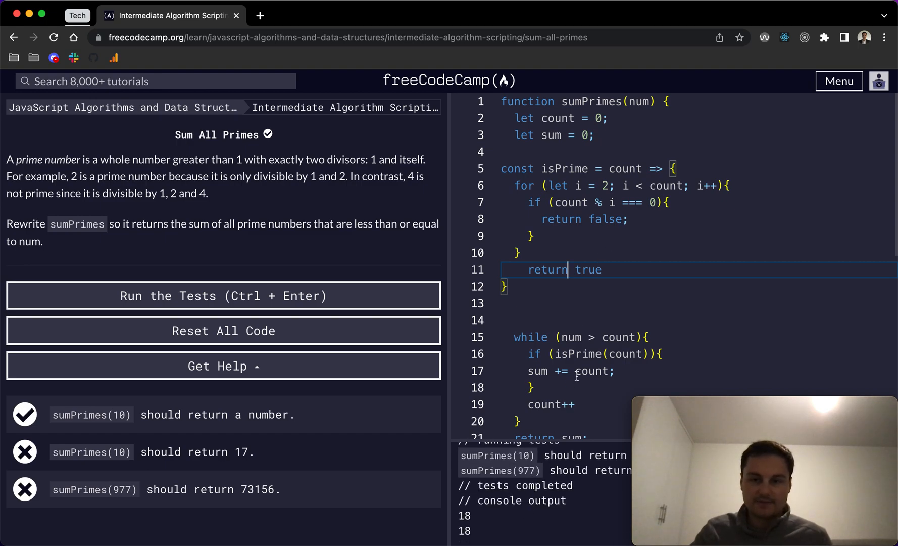
Step: Scroll the editor down and back up to review the rest of the code
scroll("down", 3)
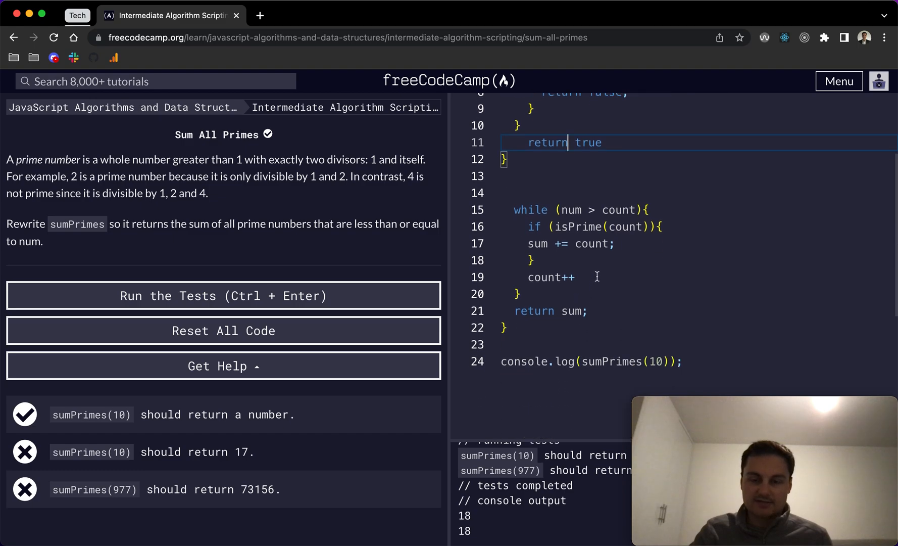
scroll("up", 3)
type("=")
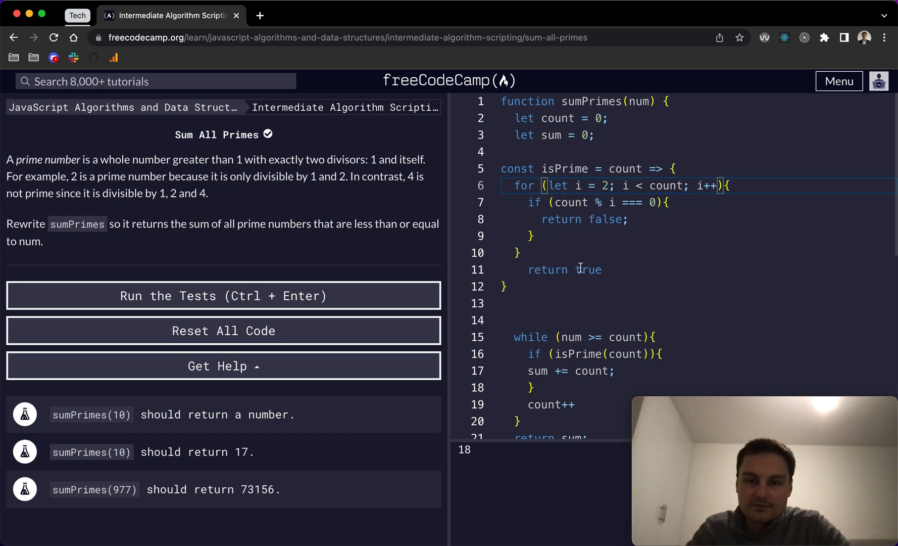
Step: Replace the returned true with count >= 2; so 0 and 1 are excluded
double_click(588, 270)
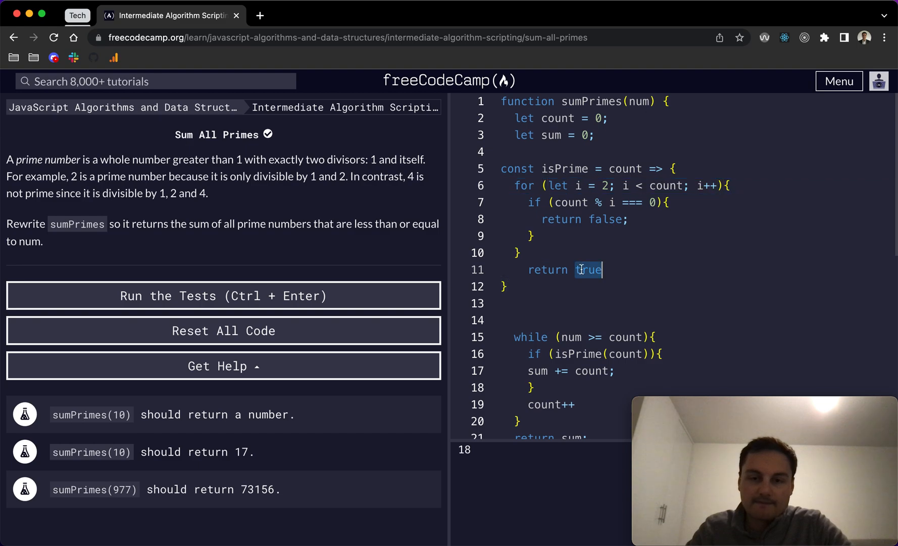
type("count")
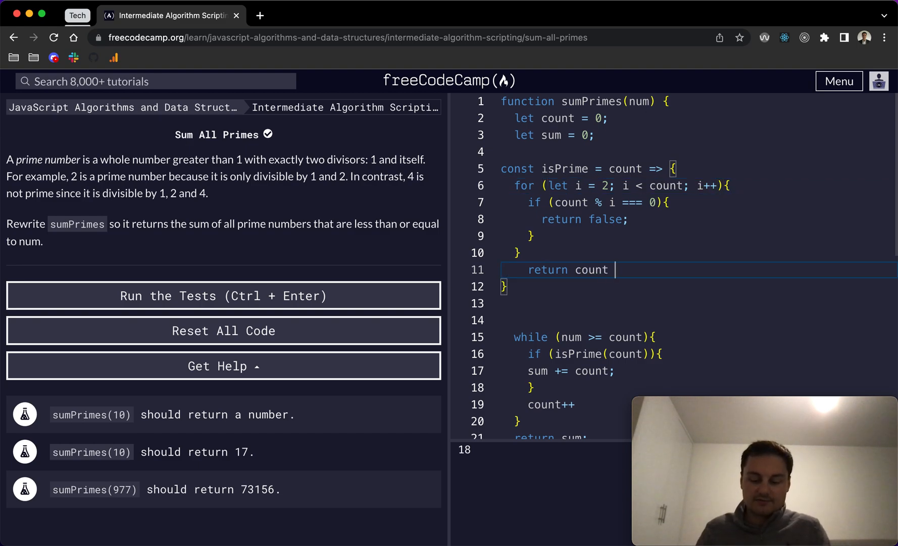
type(">=")
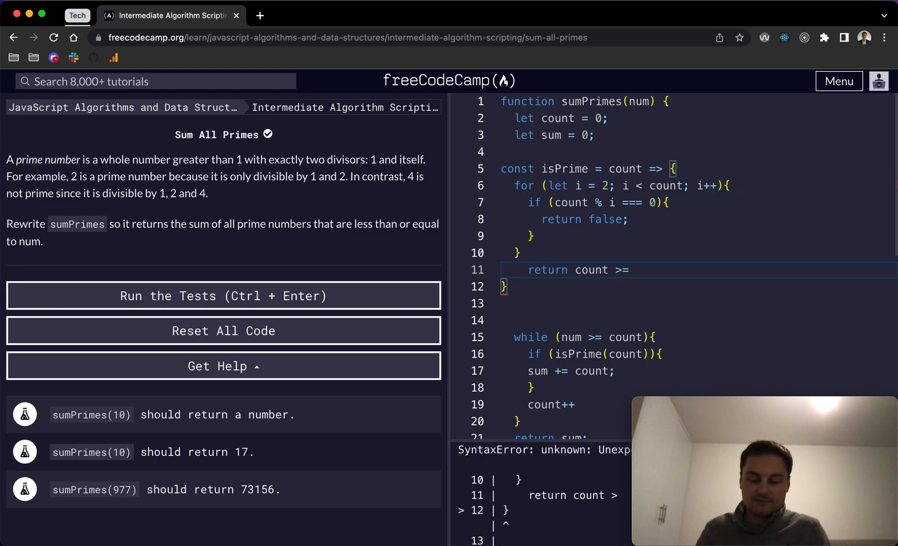
type("2")
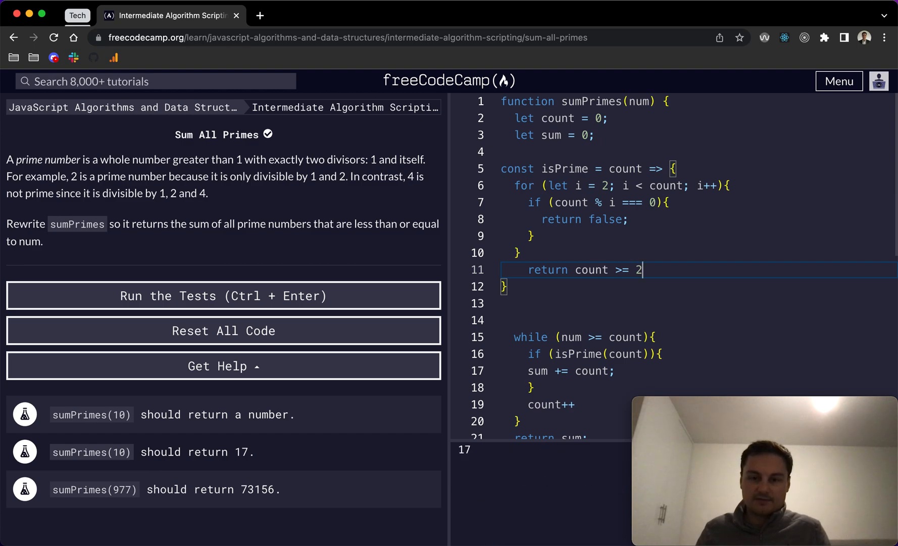
type(";")
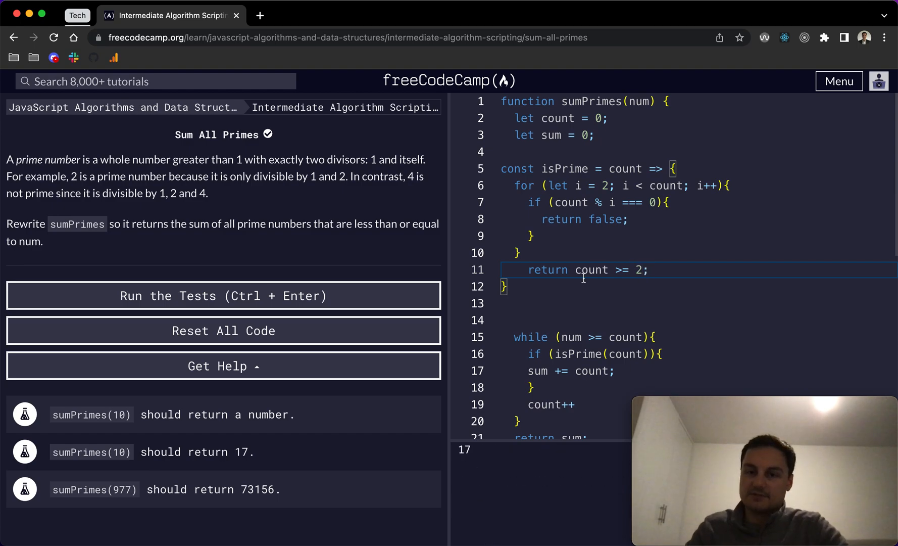
mouse_move(593, 156)
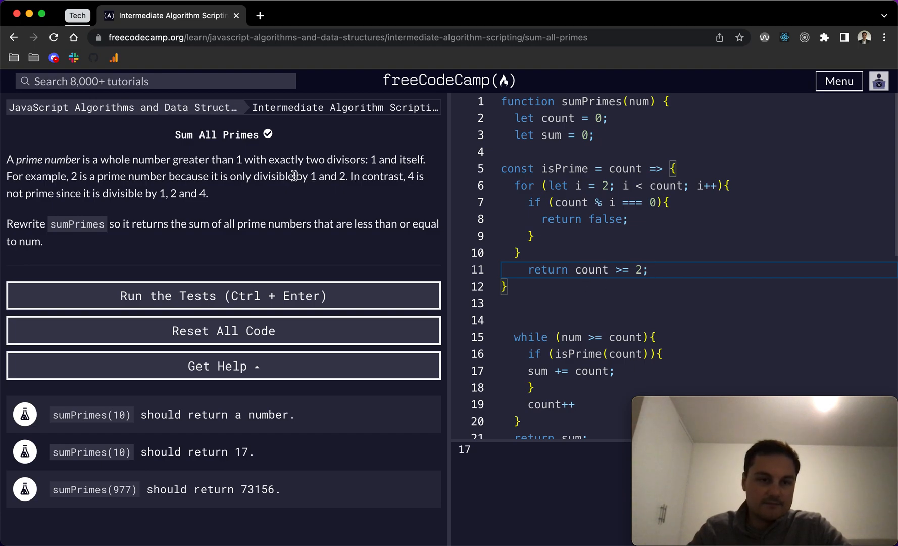
mouse_move(73, 175)
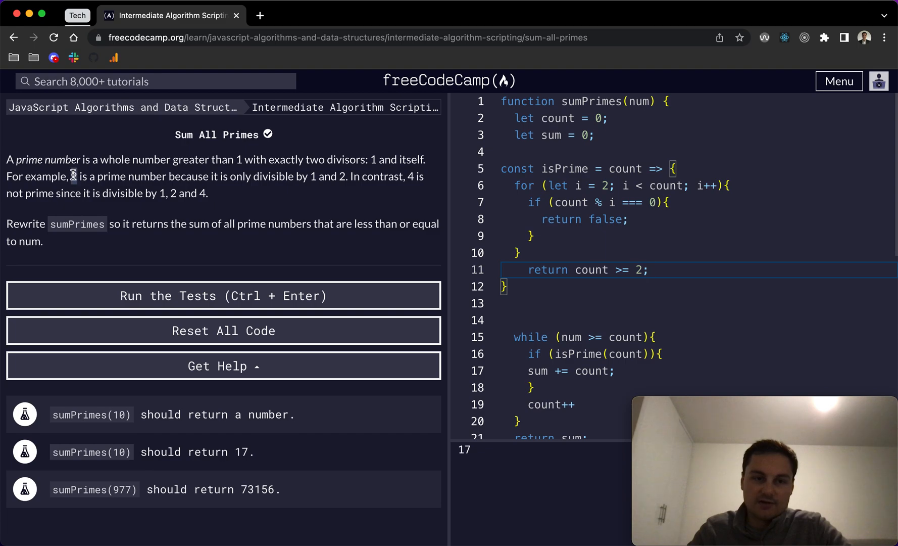
mouse_move(593, 193)
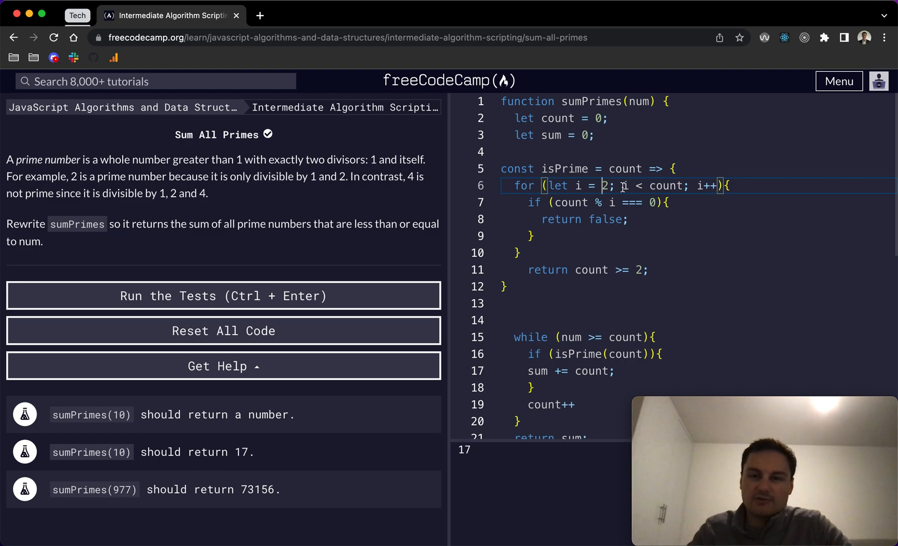
mouse_move(562, 219)
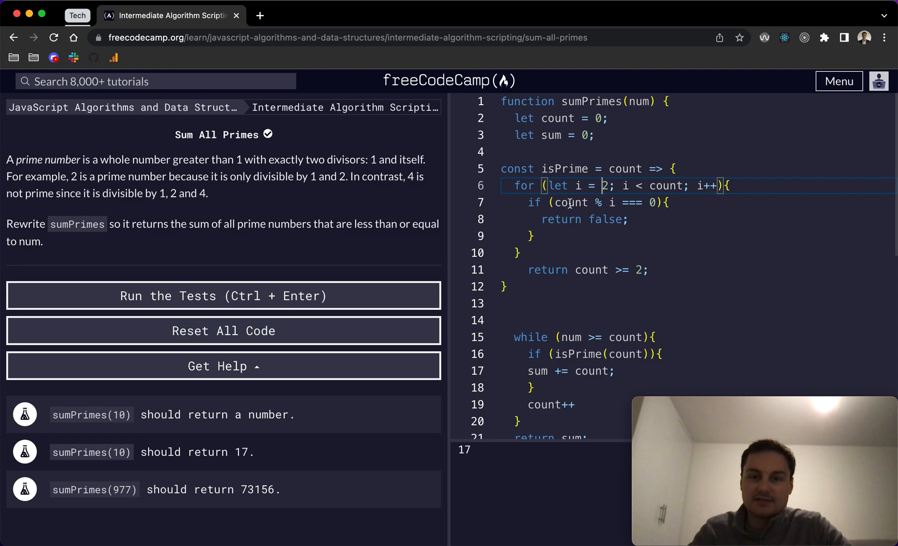
Step: Highlight count uses and the return false statement in isPrime to review the helper
double_click(571, 202)
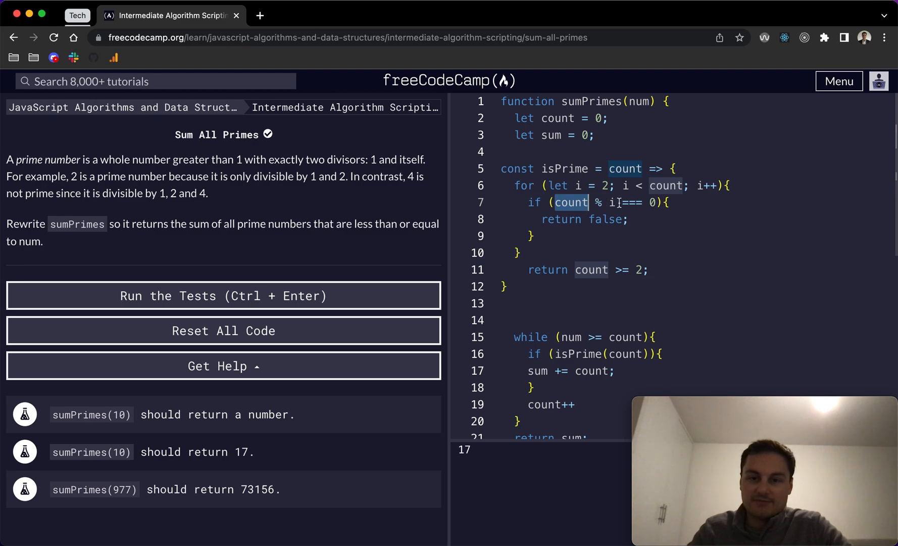
left_click(571, 202)
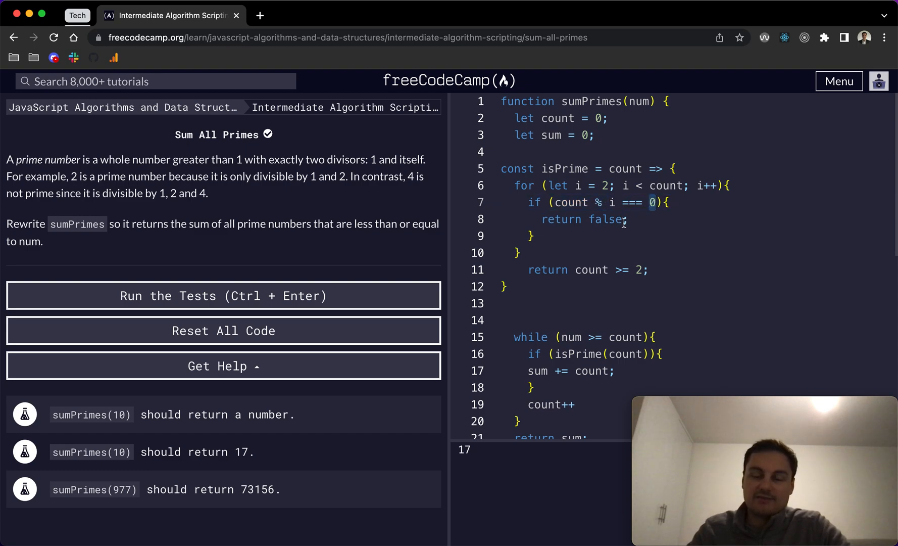
double_click(583, 219)
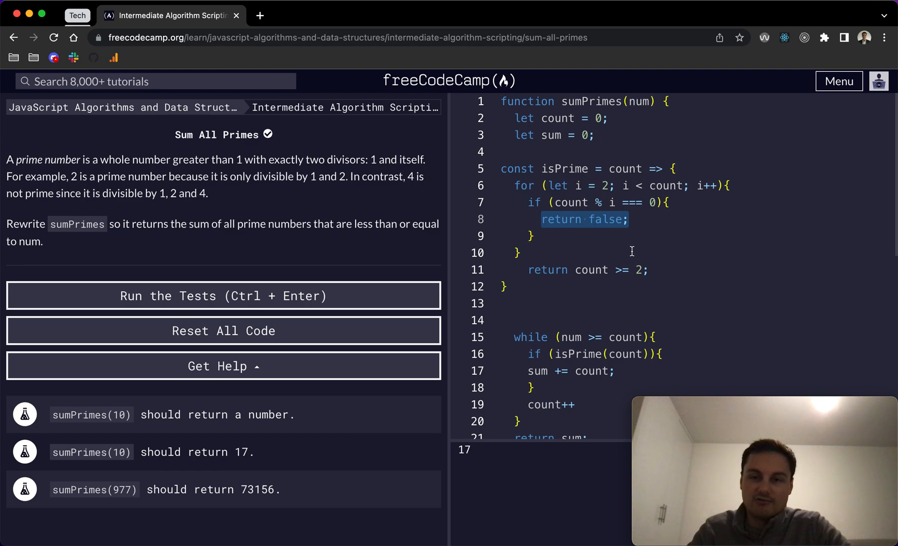
mouse_move(592, 218)
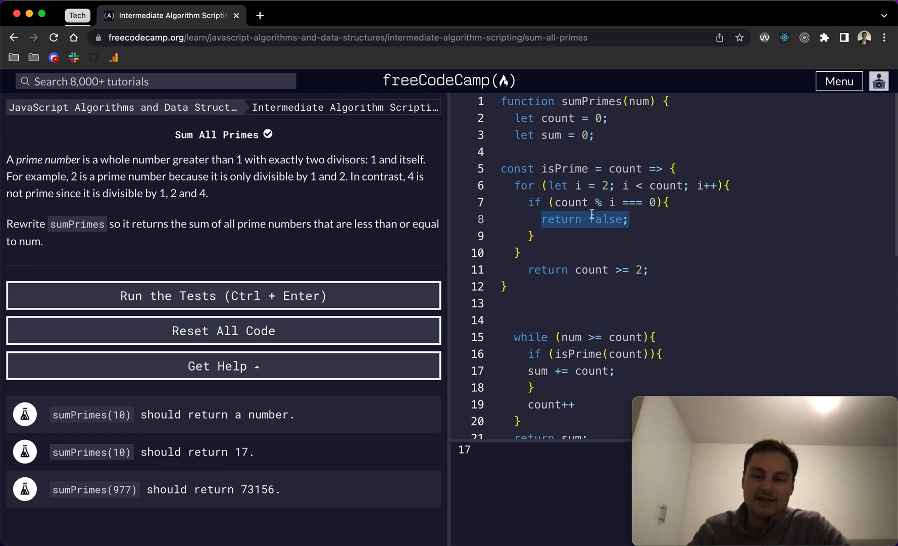
left_click(519, 253)
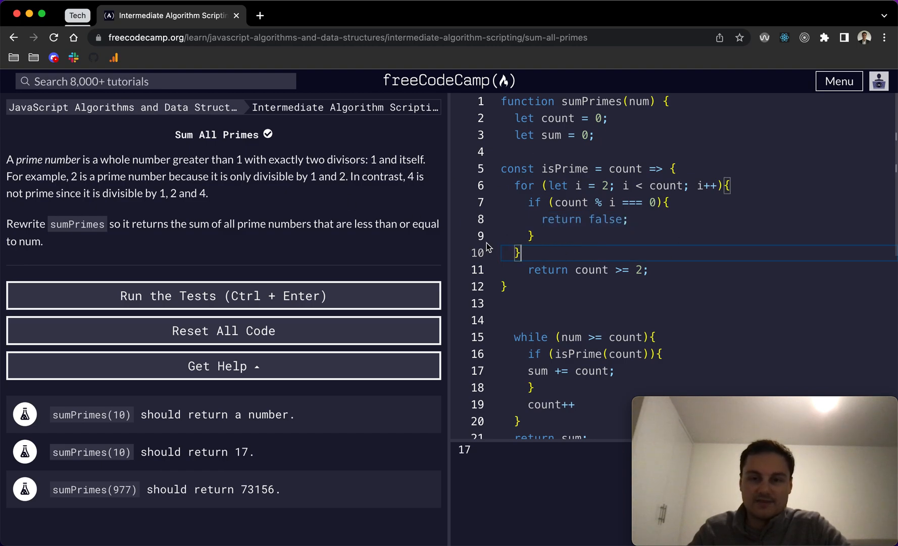
double_click(566, 168)
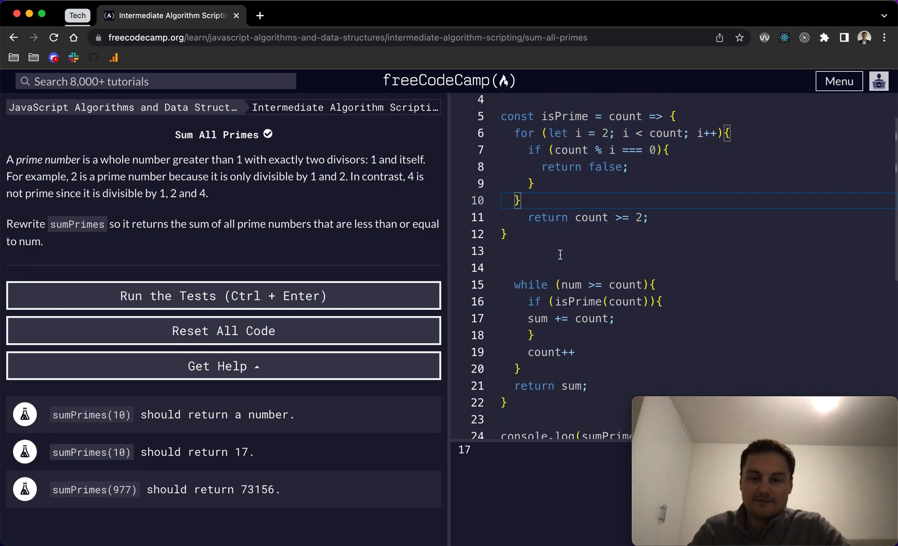
scroll("down", 3)
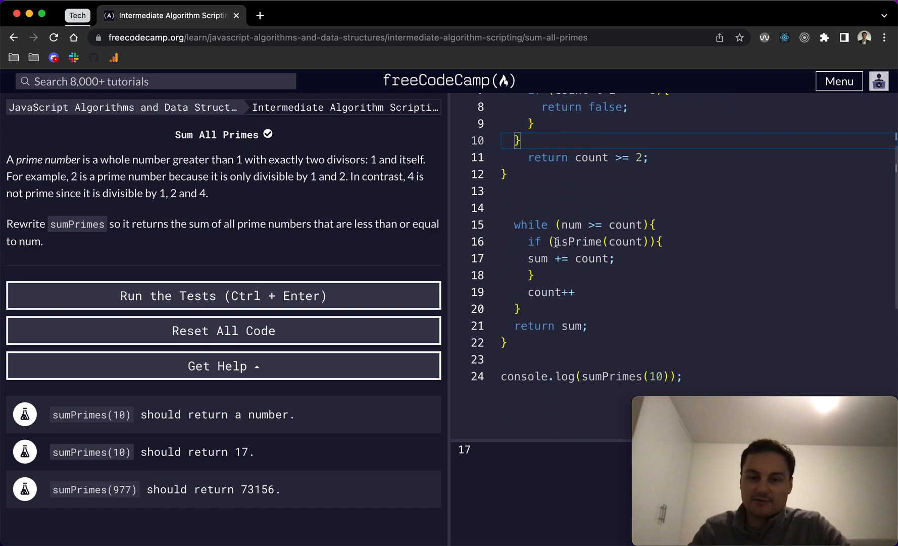
left_click(642, 242)
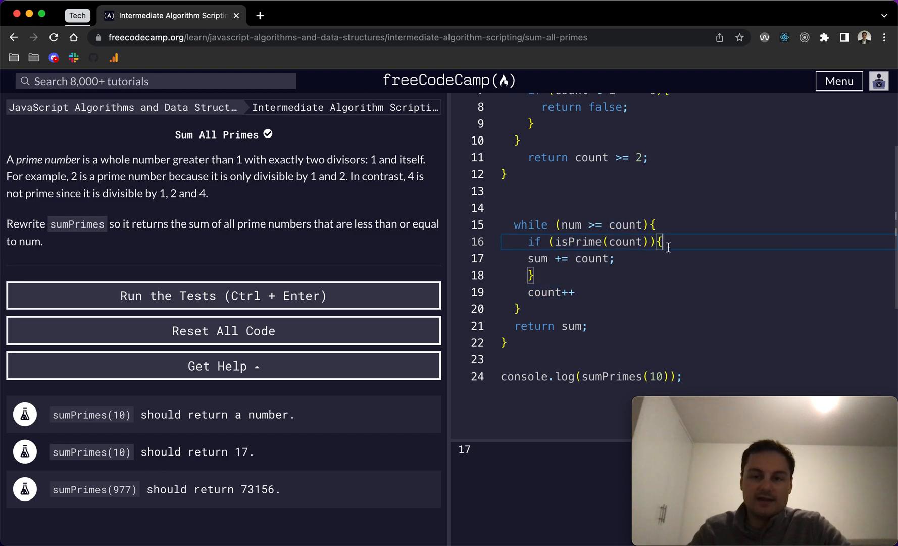
mouse_move(588, 257)
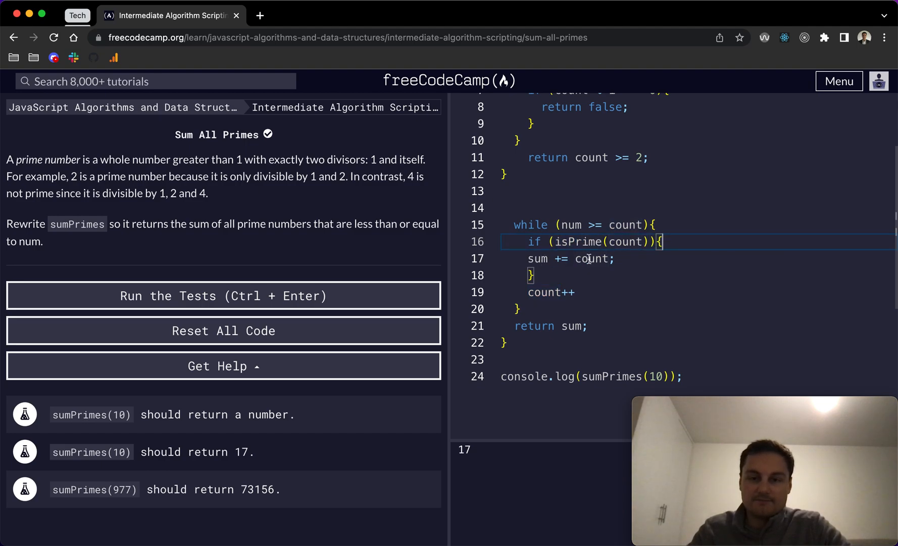
mouse_move(570, 314)
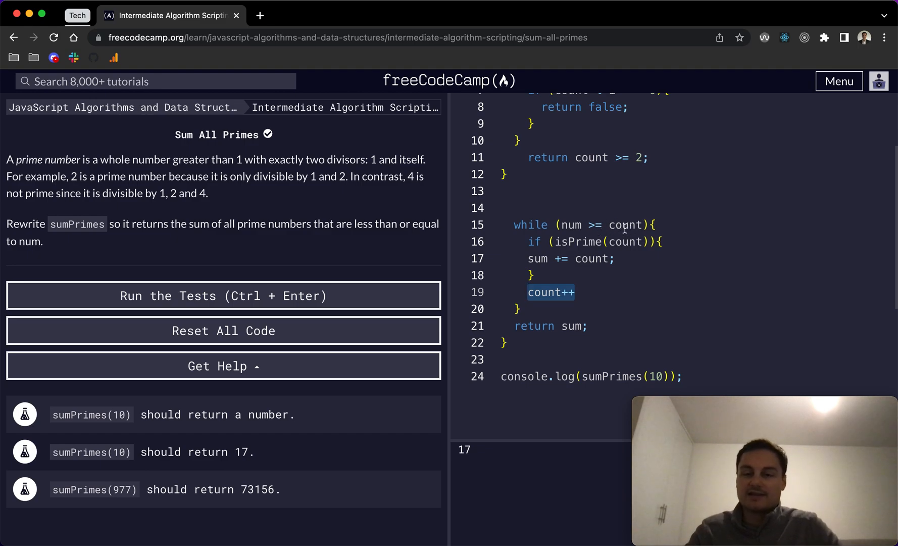
mouse_move(511, 459)
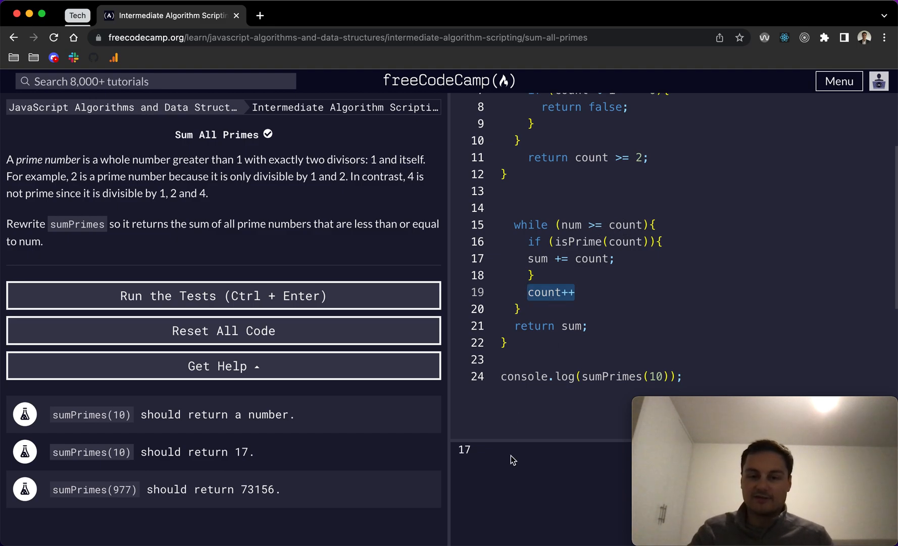
Step: End the count++ statement in the while loop with a semicolon
left_click(590, 292)
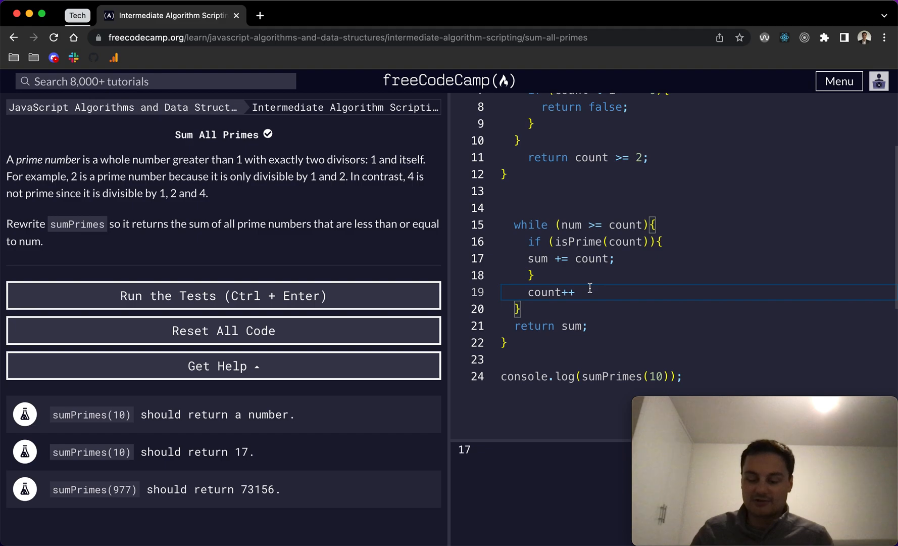
type(";")
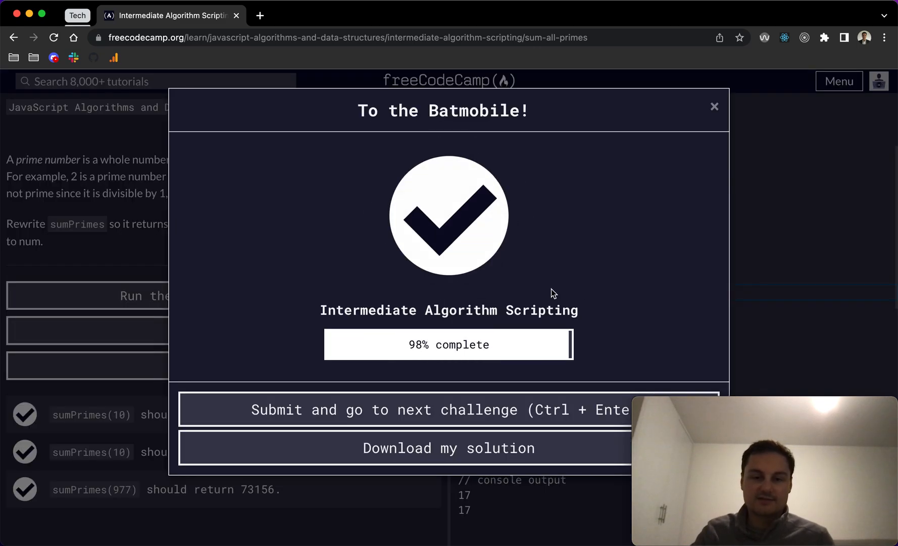
Step: Run the tests so all three sumPrimes tests pass and dismiss the 'To the Batmobile!' dialog
left_click(714, 107)
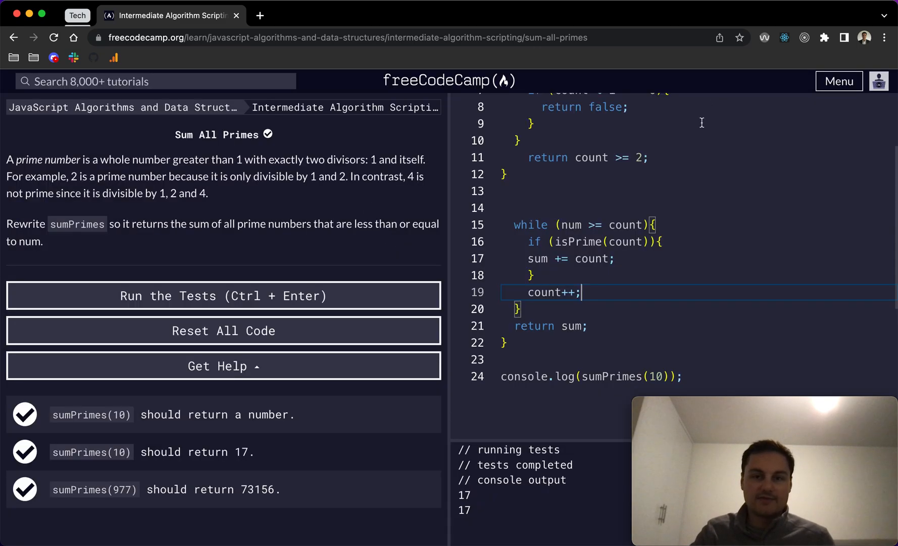
scroll("up", 3)
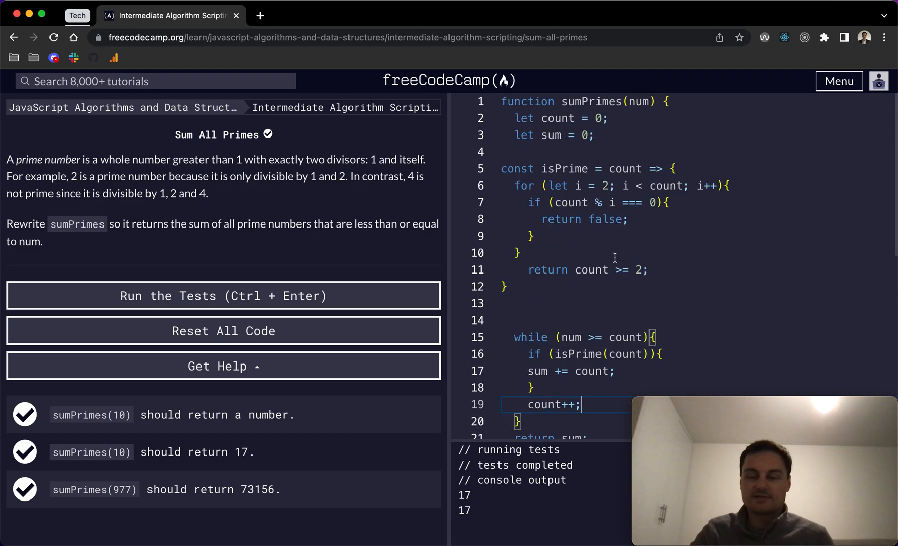